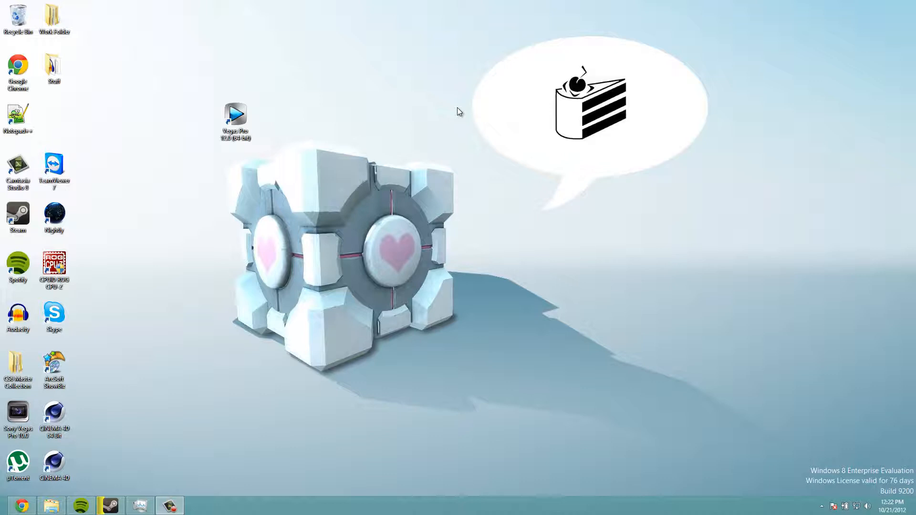
mouse_move(240, 115)
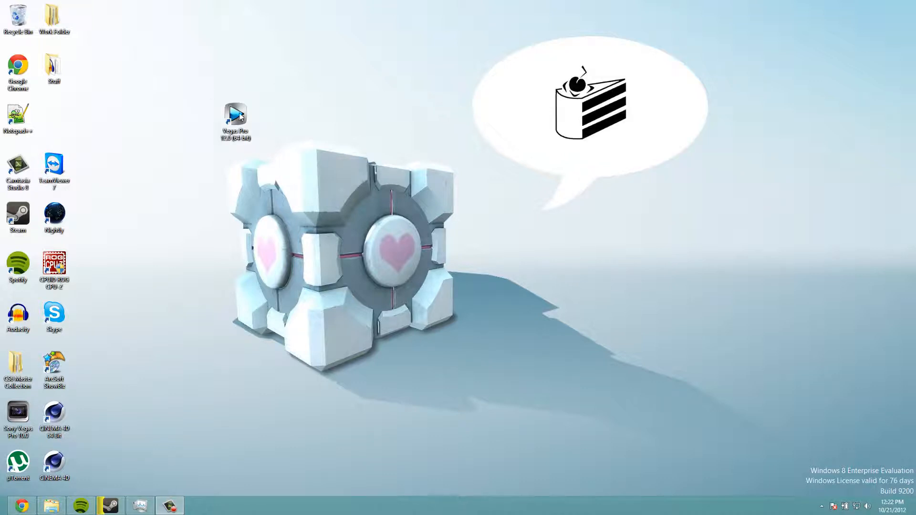
mouse_move(238, 181)
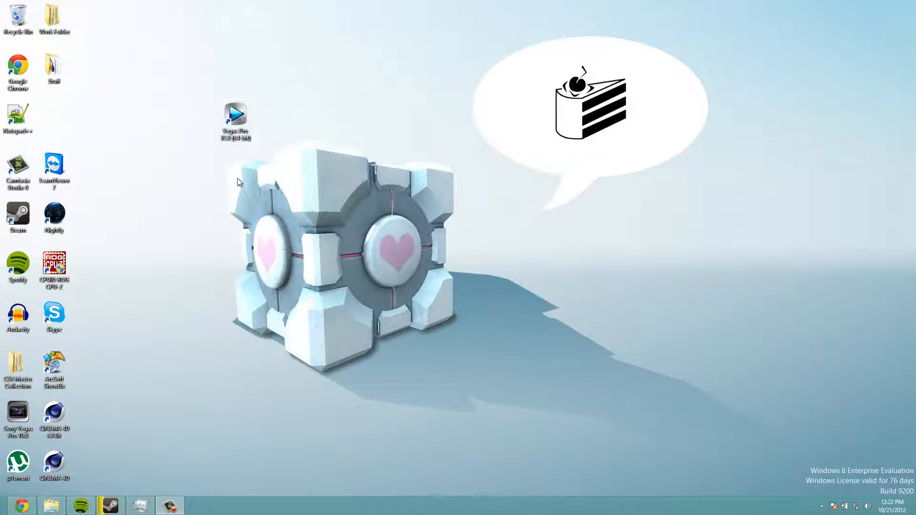
mouse_move(259, 107)
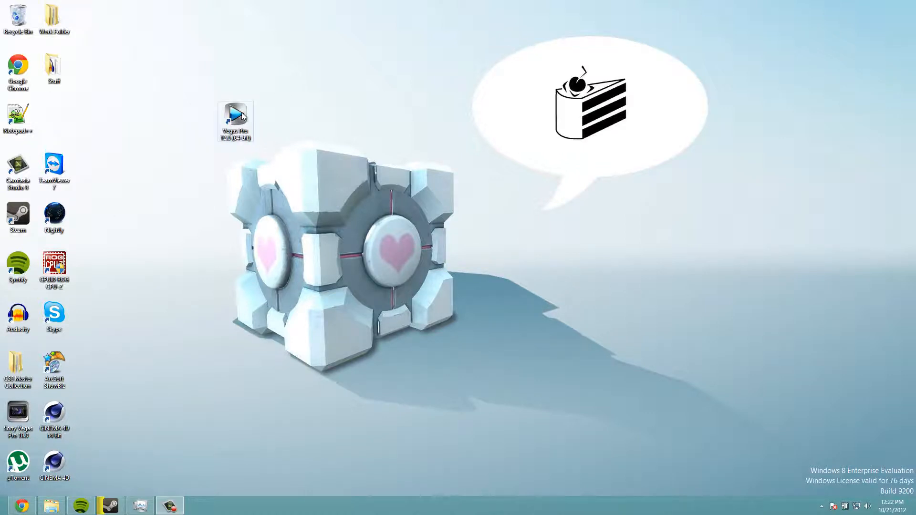
Launch Vegas Pro 12.0 from the desktop and dismiss the Master Bus mixer window.
double_click(236, 116)
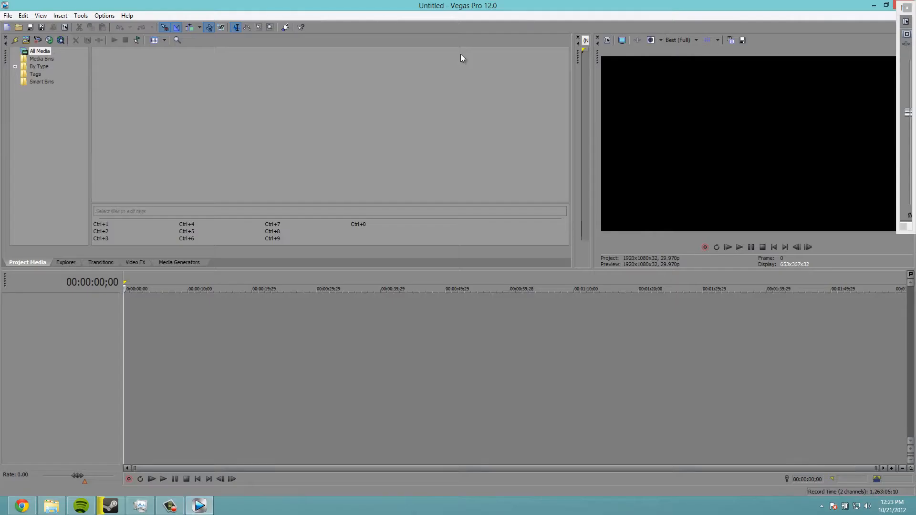
mouse_move(467, 139)
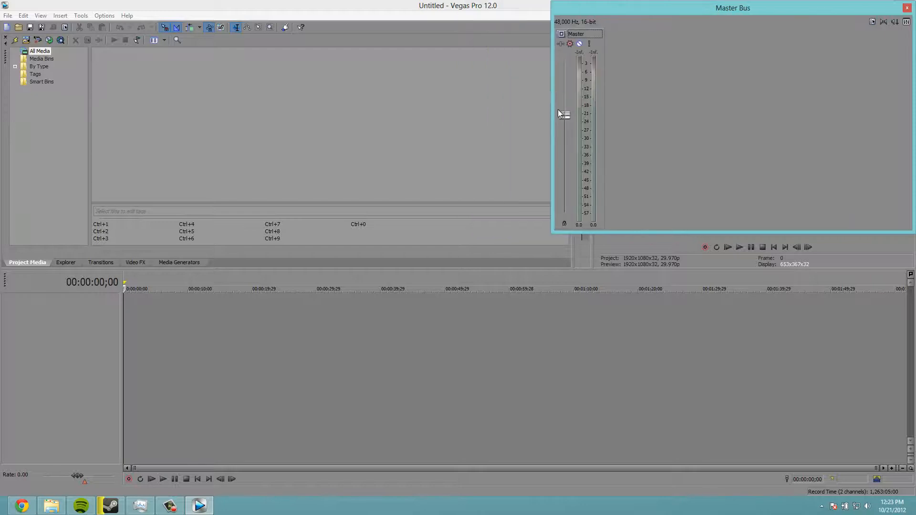
left_click(906, 7)
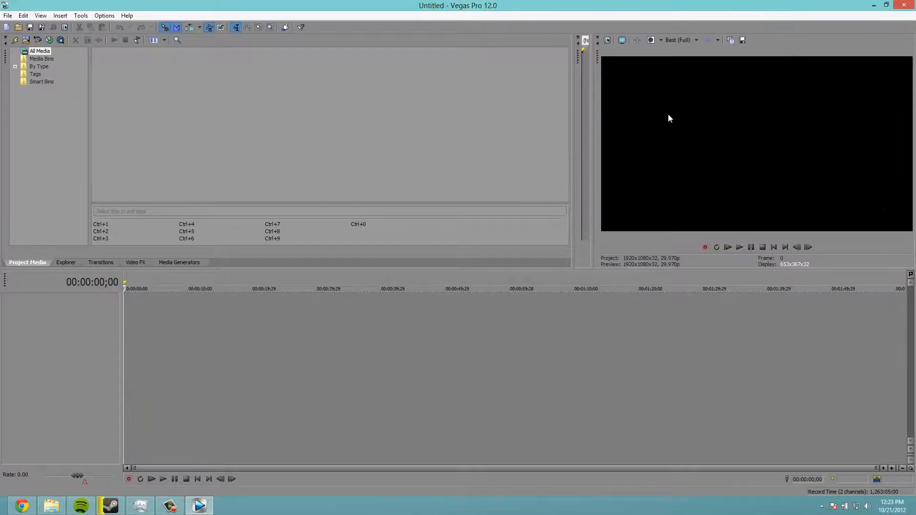
mouse_move(736, 135)
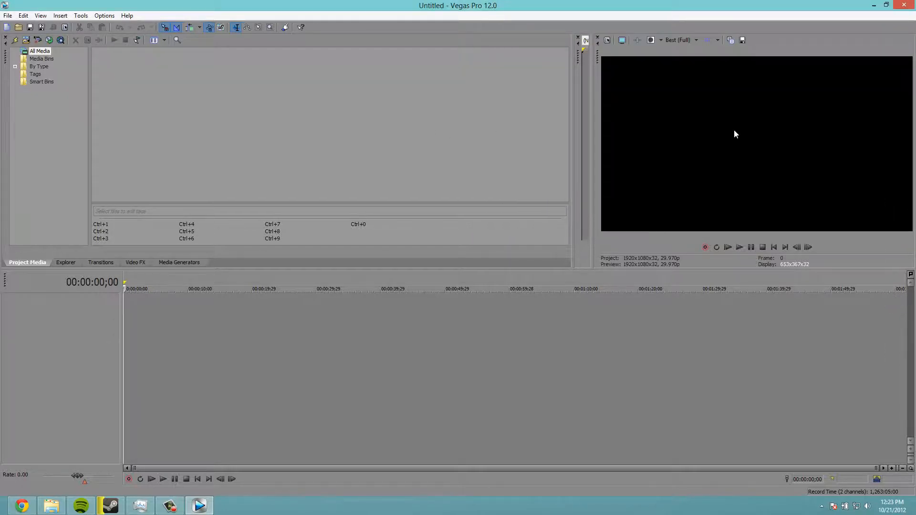
mouse_move(760, 180)
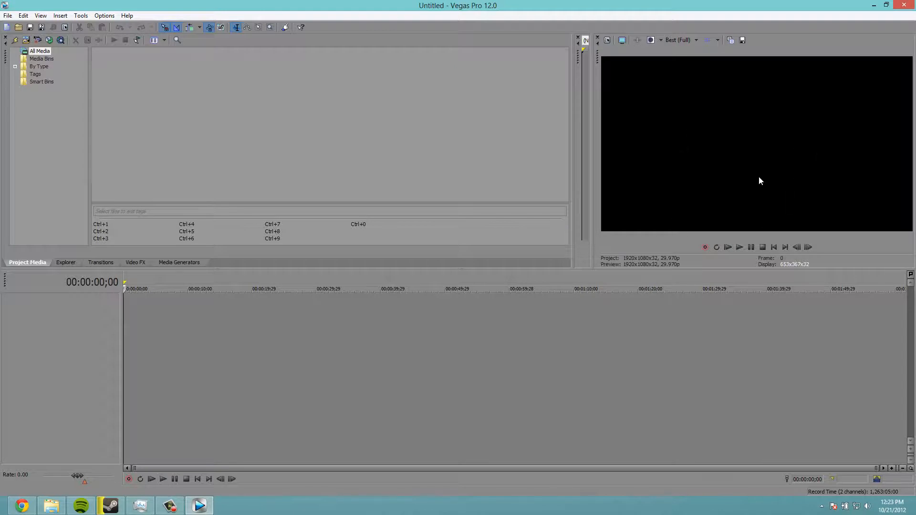
mouse_move(783, 164)
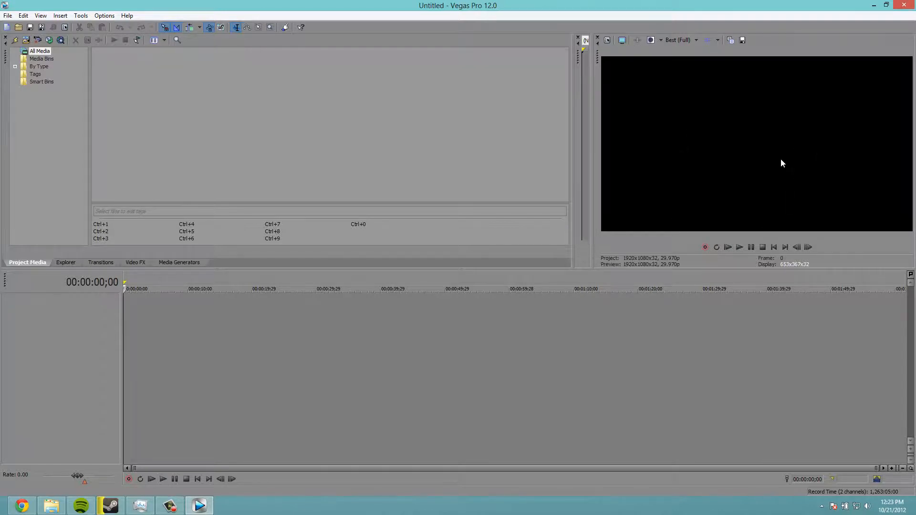
mouse_move(809, 36)
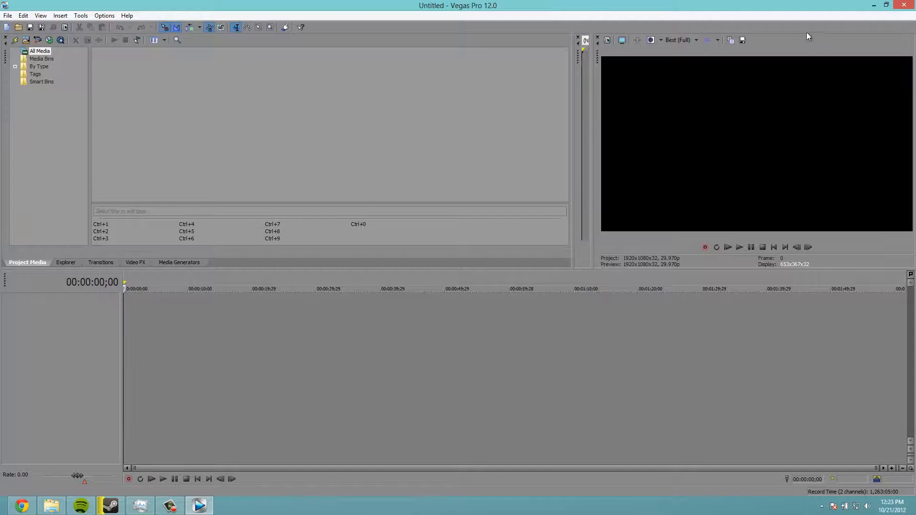
mouse_move(703, 125)
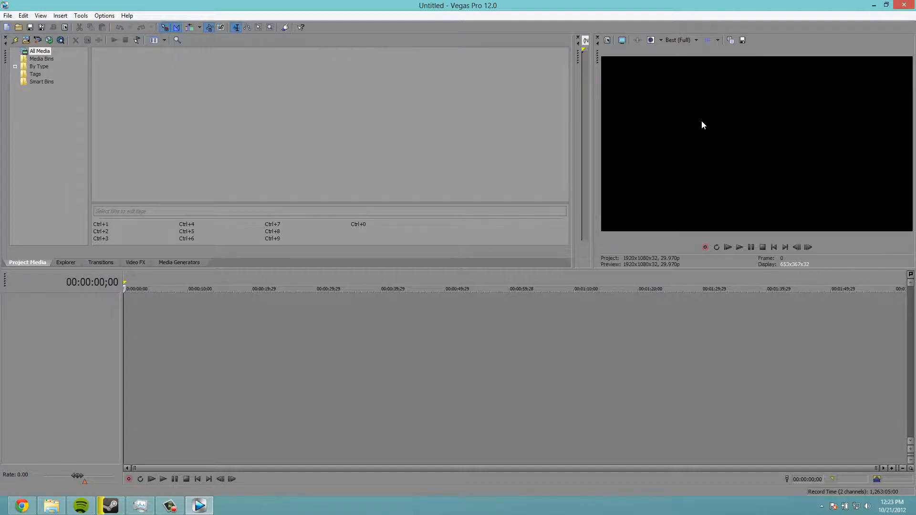
mouse_move(94, 311)
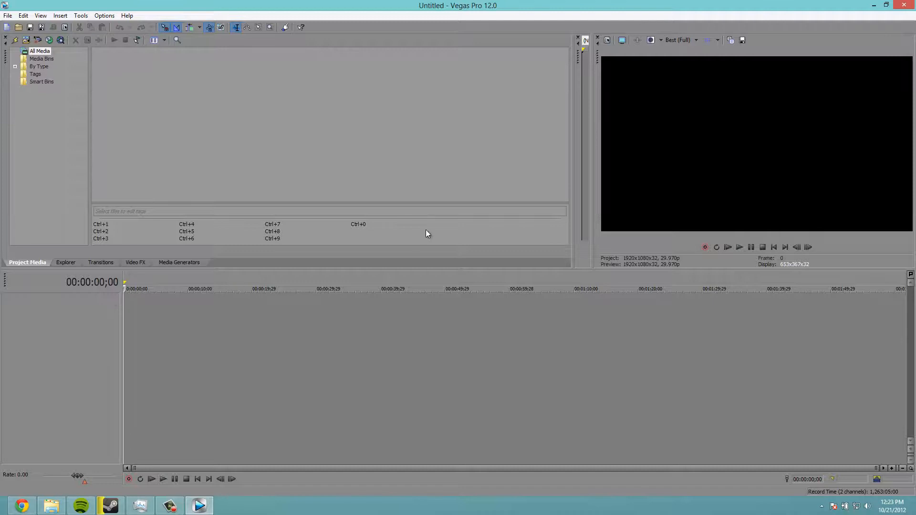
mouse_move(737, 129)
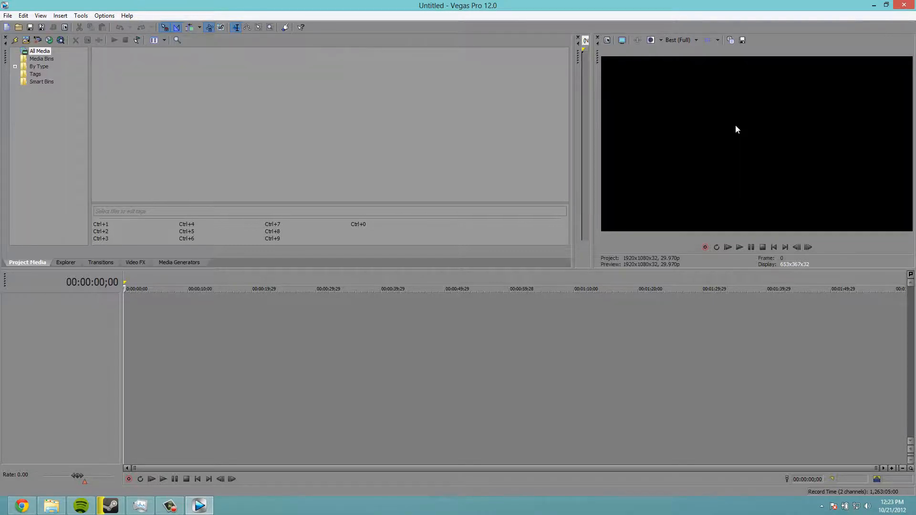
mouse_move(687, 87)
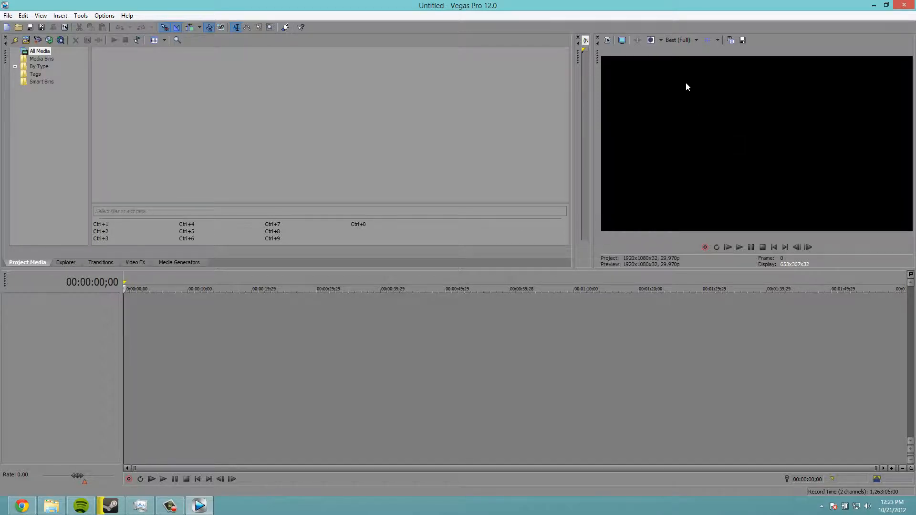
left_click(679, 40)
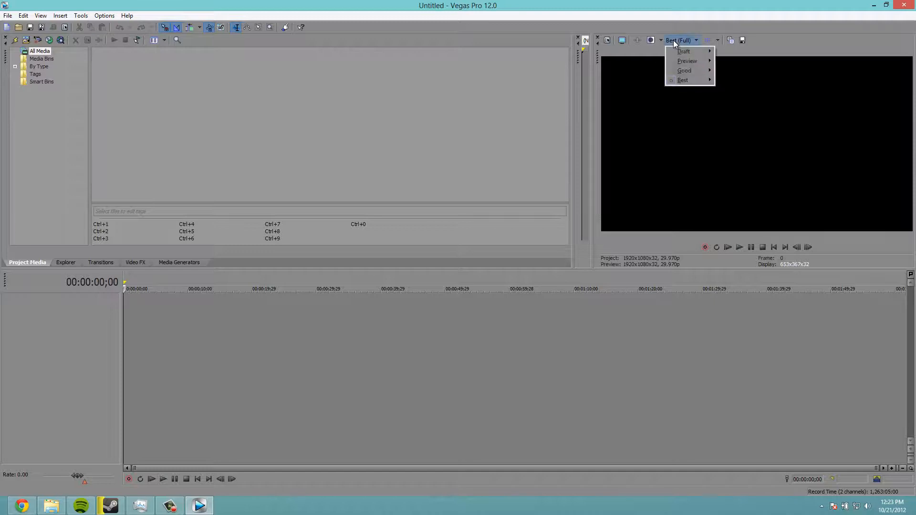
mouse_move(682, 80)
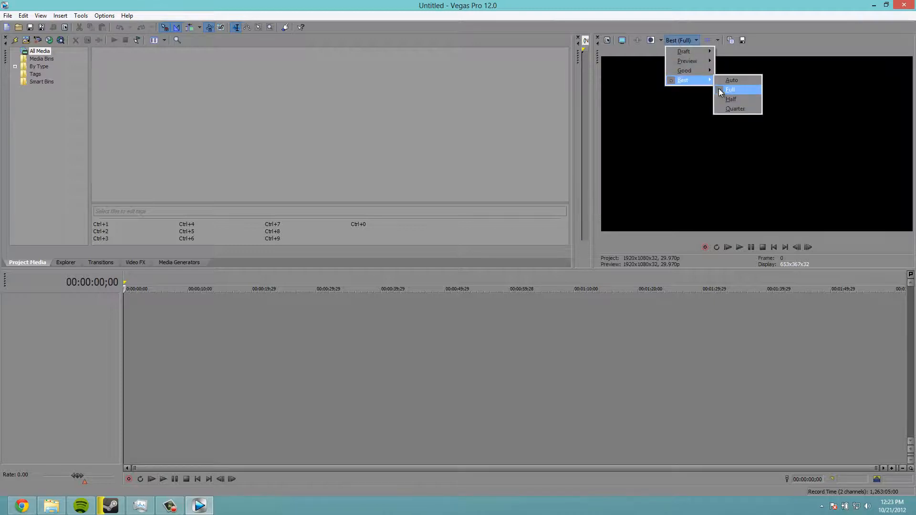
mouse_move(682, 52)
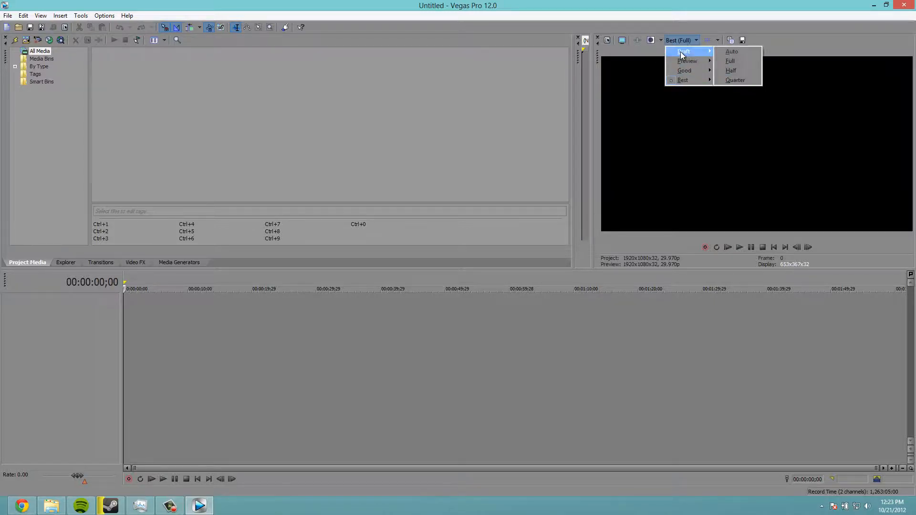
mouse_move(732, 52)
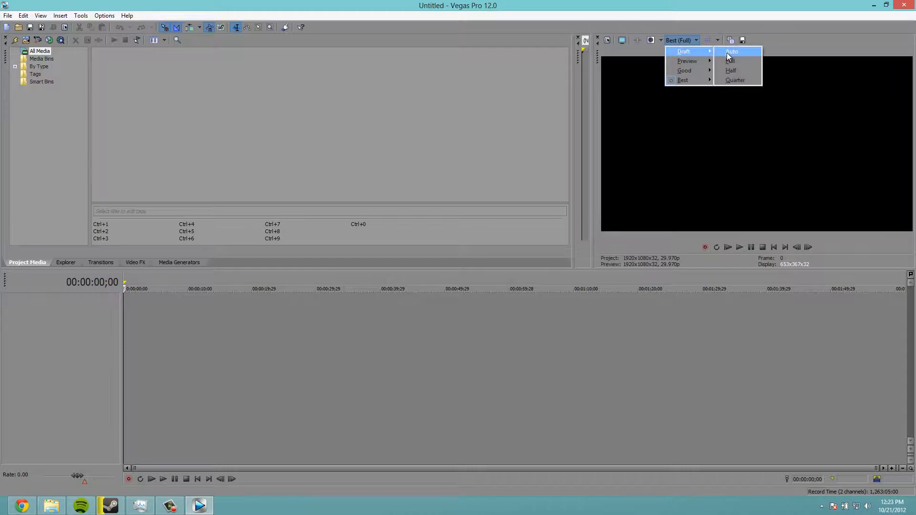
mouse_move(687, 61)
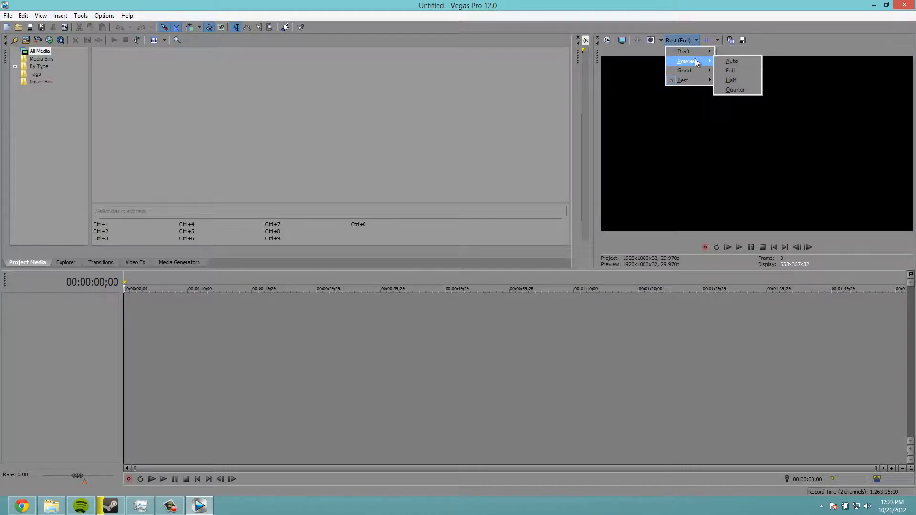
mouse_move(696, 67)
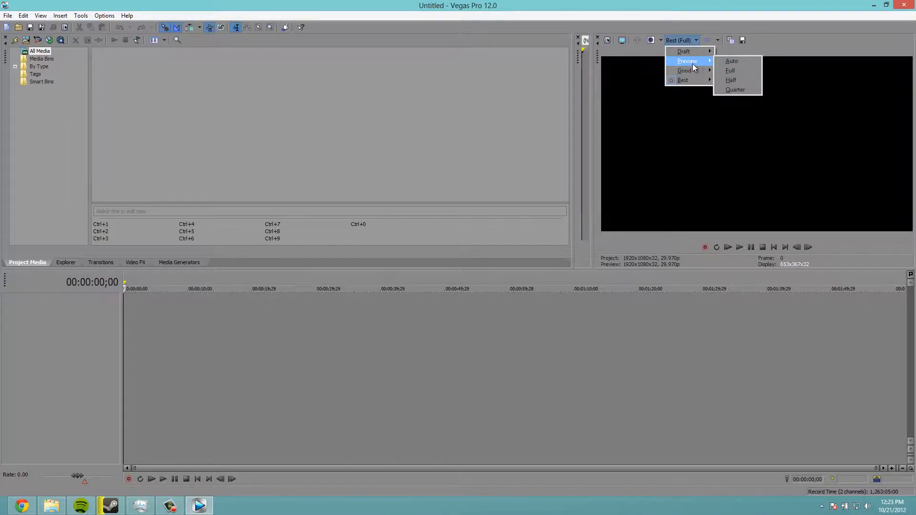
mouse_move(684, 51)
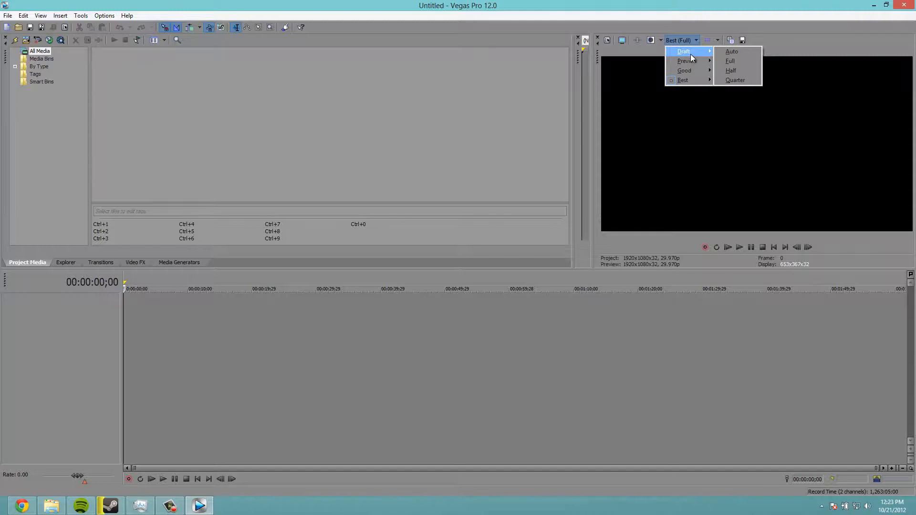
mouse_move(687, 61)
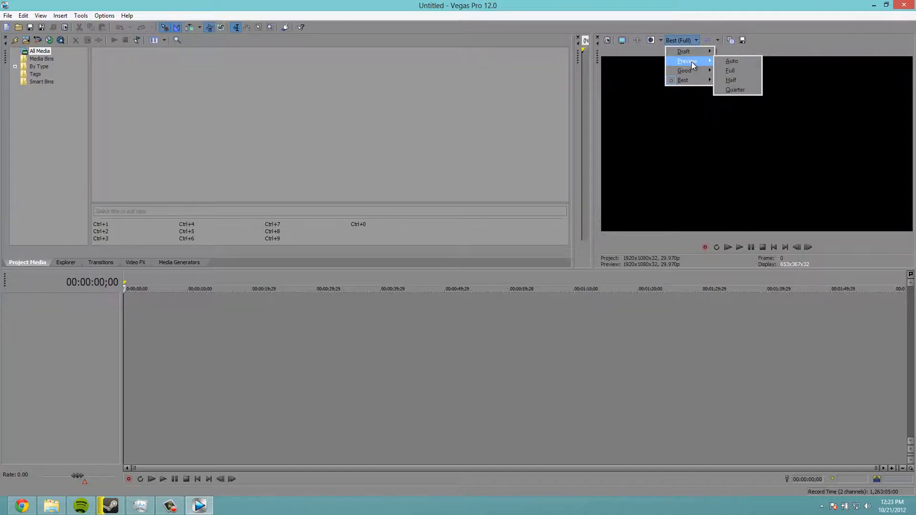
mouse_move(660, 77)
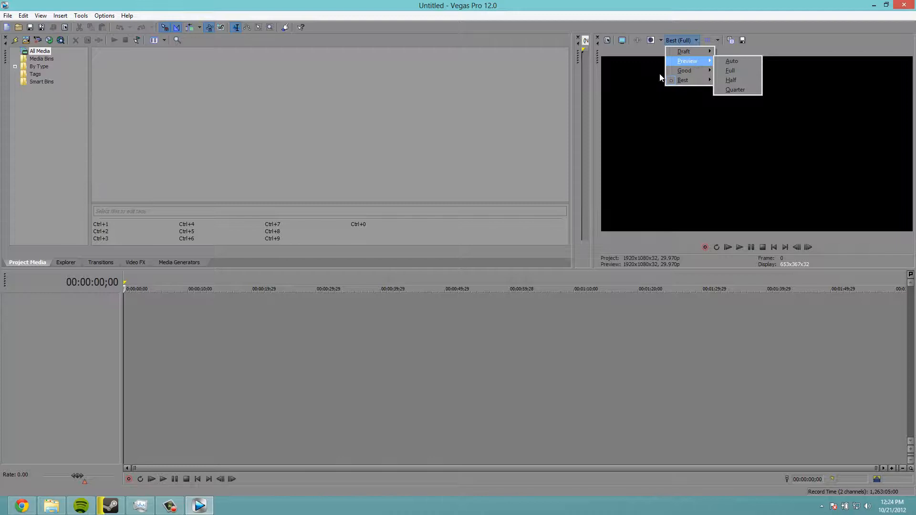
mouse_move(683, 52)
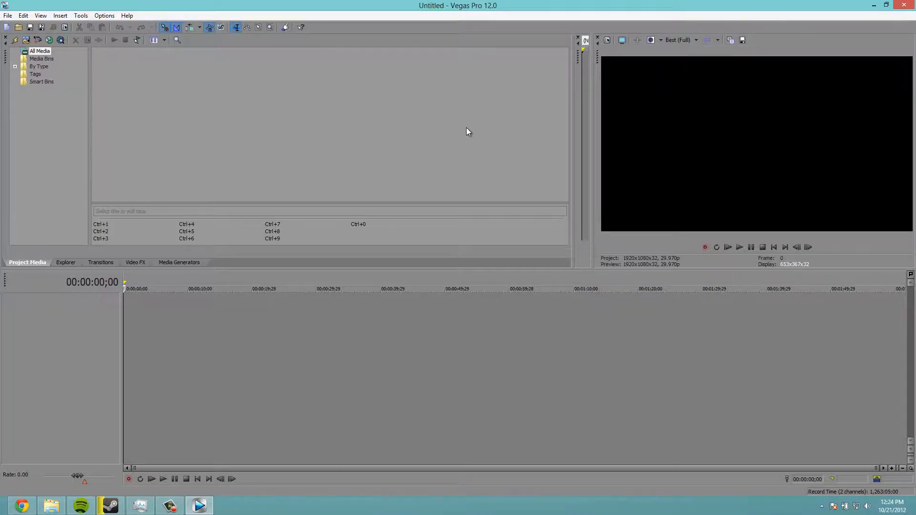
mouse_move(159, 82)
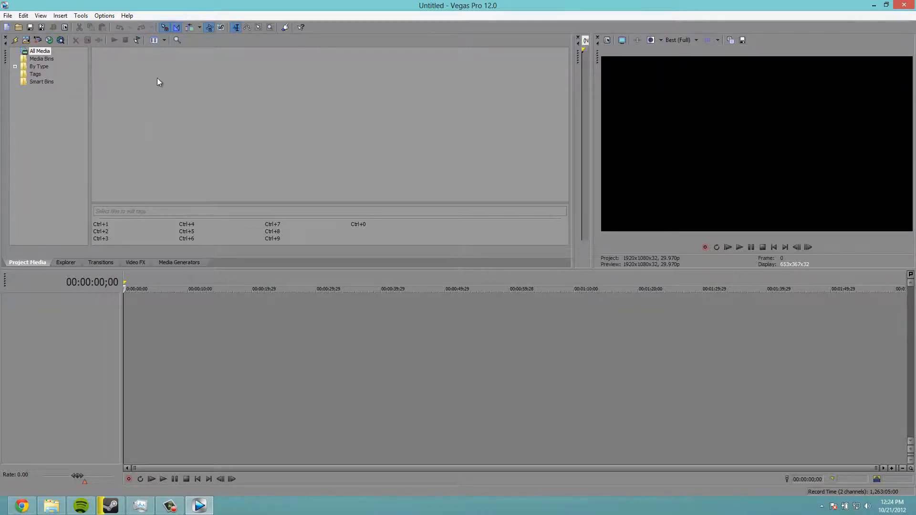
mouse_move(286, 198)
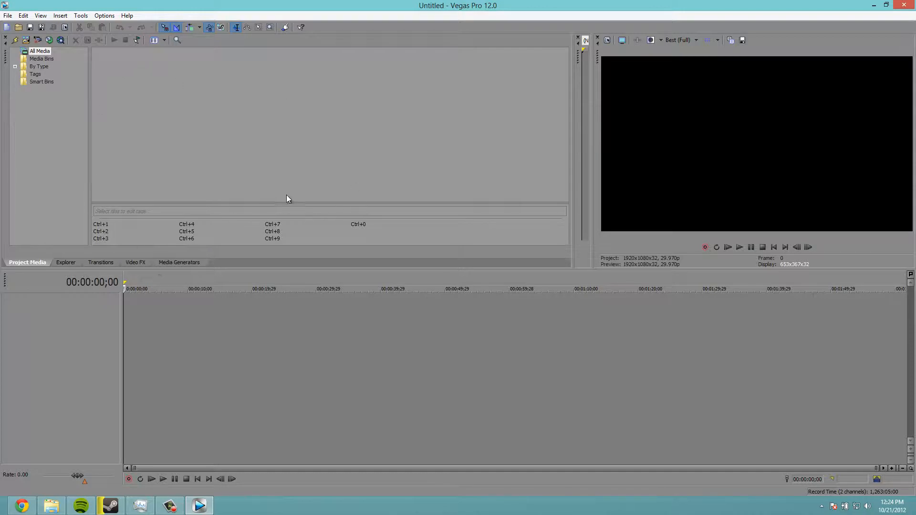
mouse_move(139, 84)
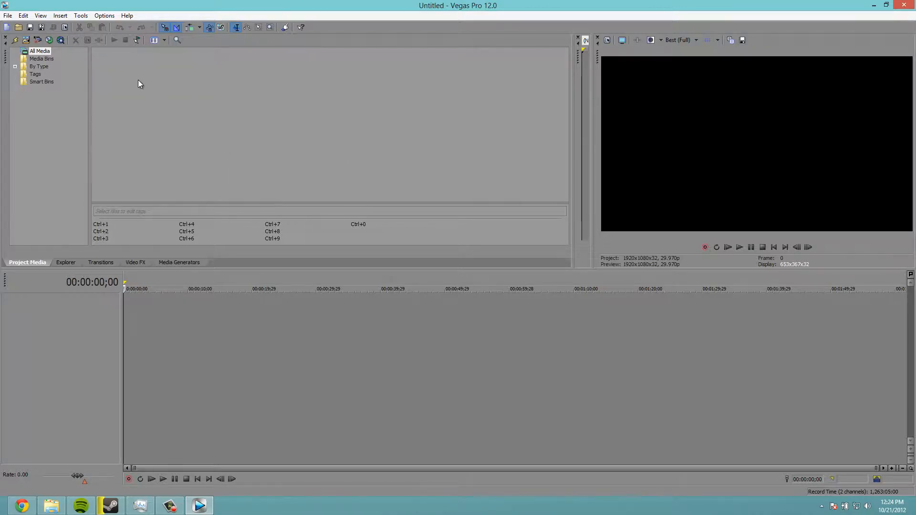
mouse_move(178, 204)
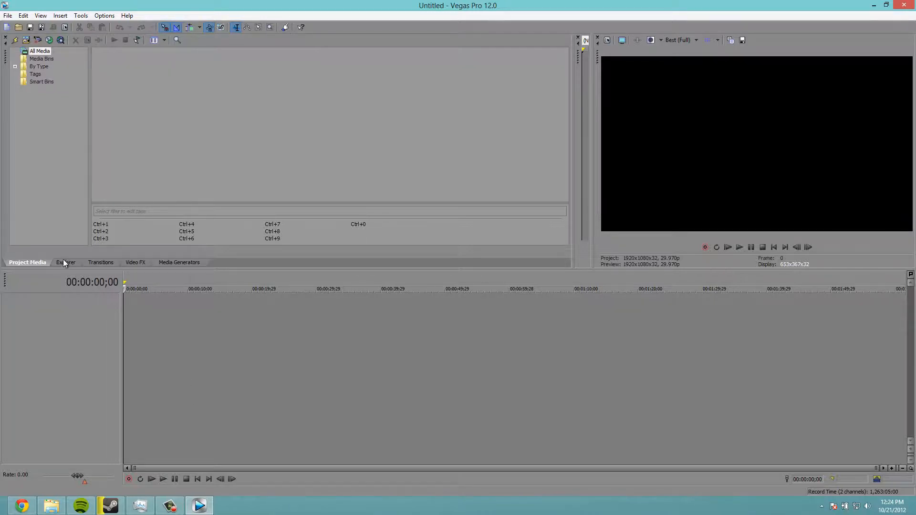
Browse Libraries > Videos in the Explorer, check a gameplay clip's details, and bring up the File menu.
left_click(66, 263)
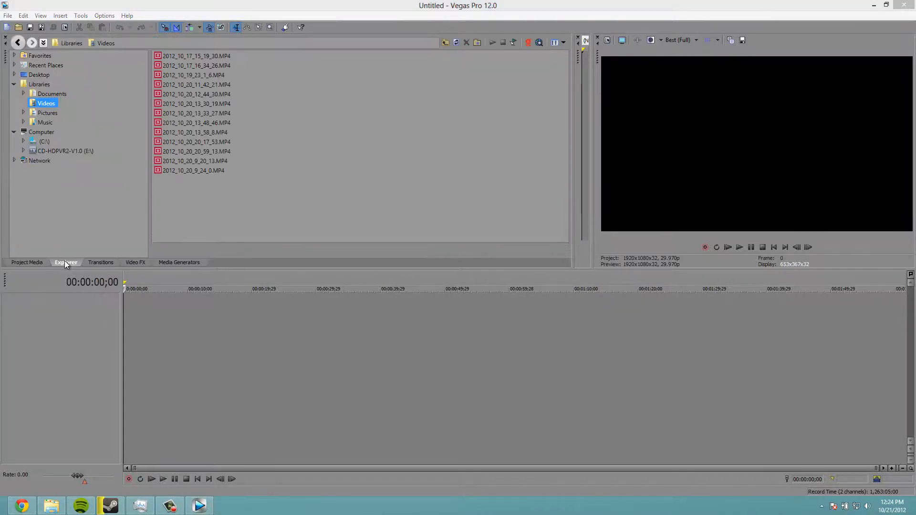
mouse_move(38, 55)
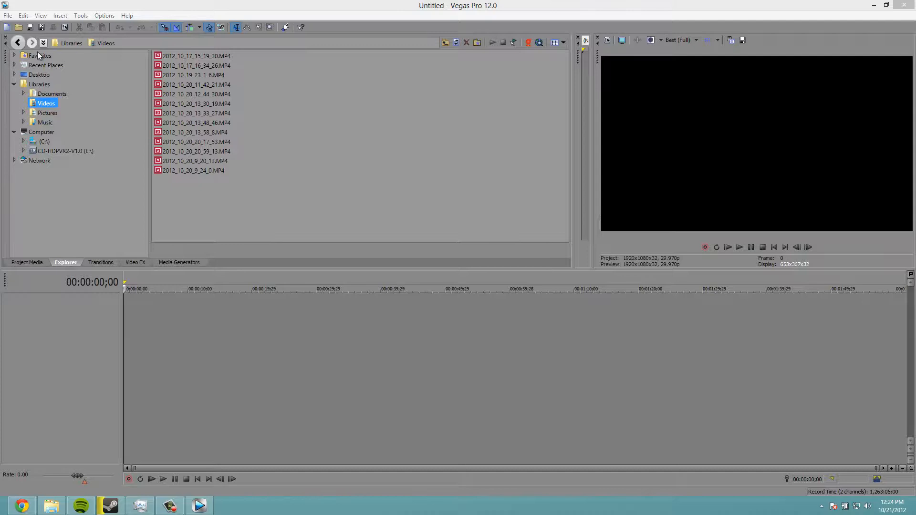
mouse_move(308, 68)
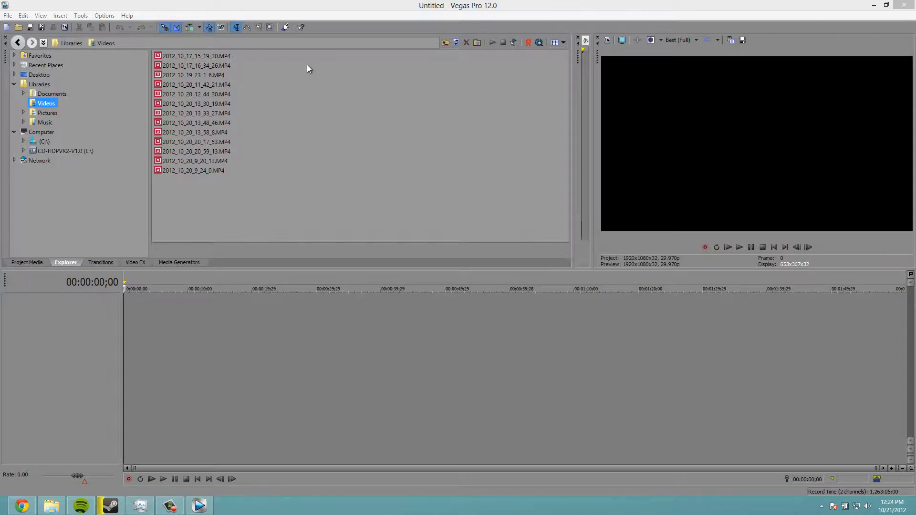
mouse_move(50, 506)
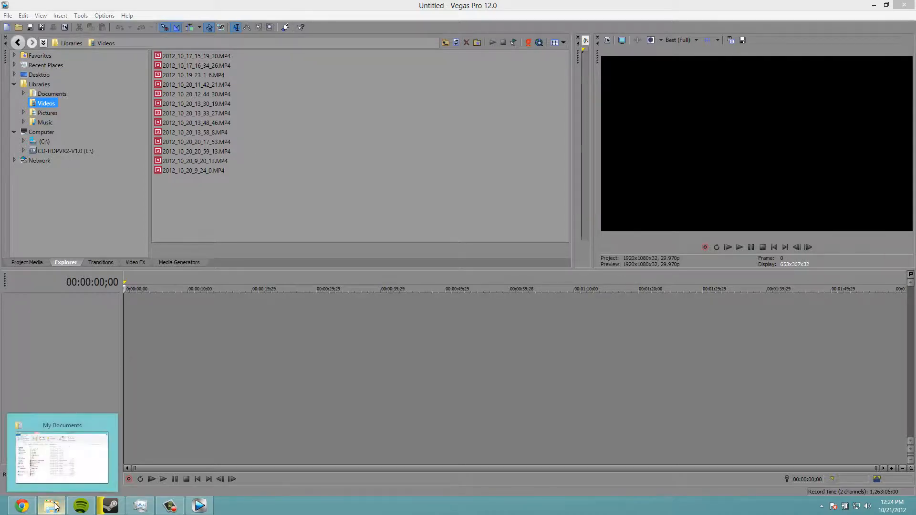
left_click(61, 457)
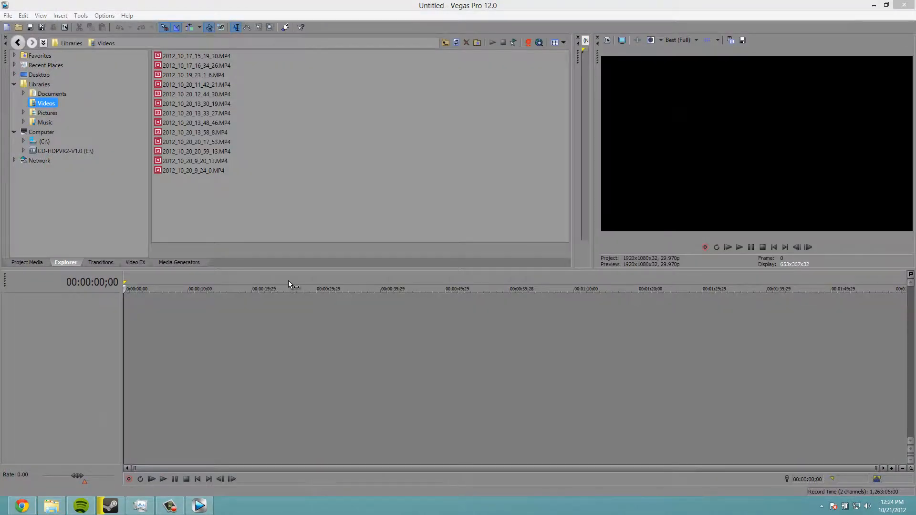
mouse_move(237, 220)
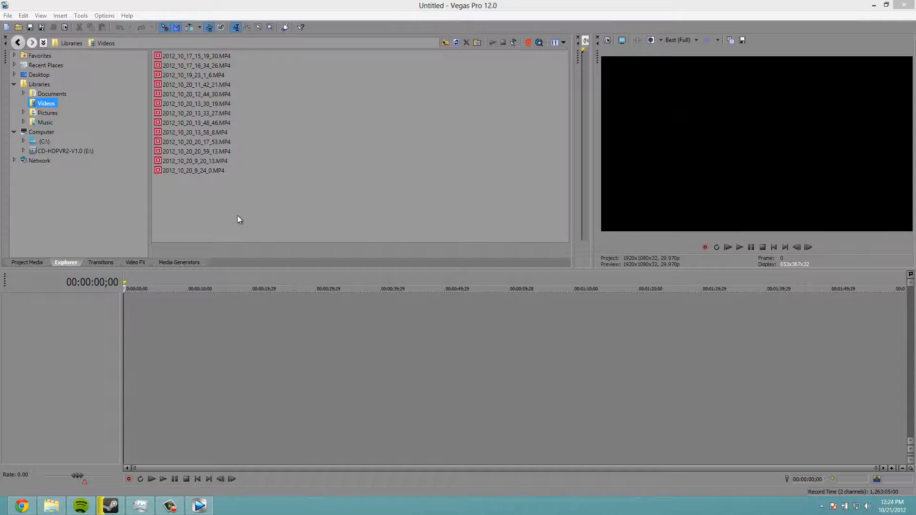
mouse_move(182, 87)
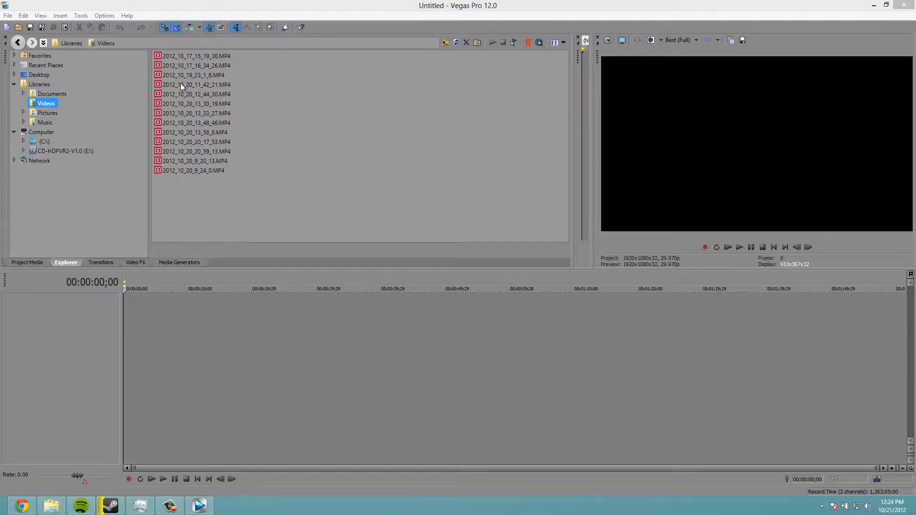
left_click(197, 113)
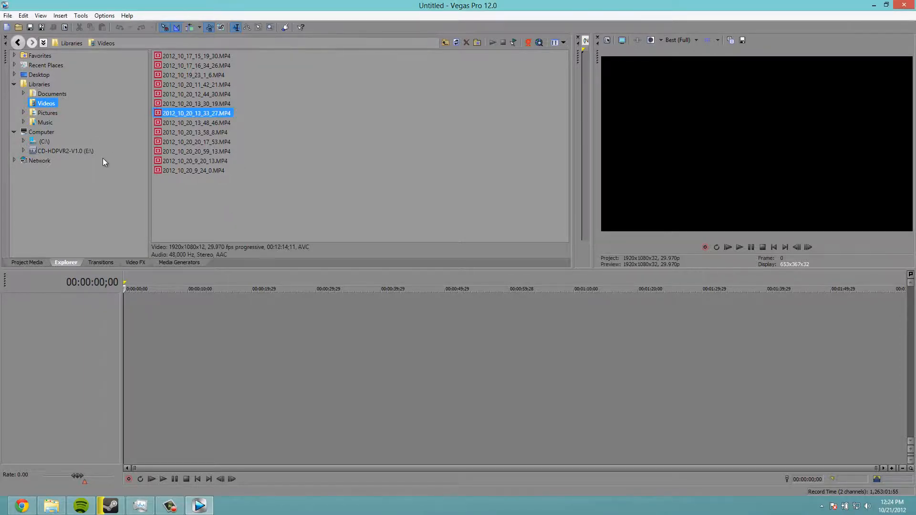
left_click(8, 15)
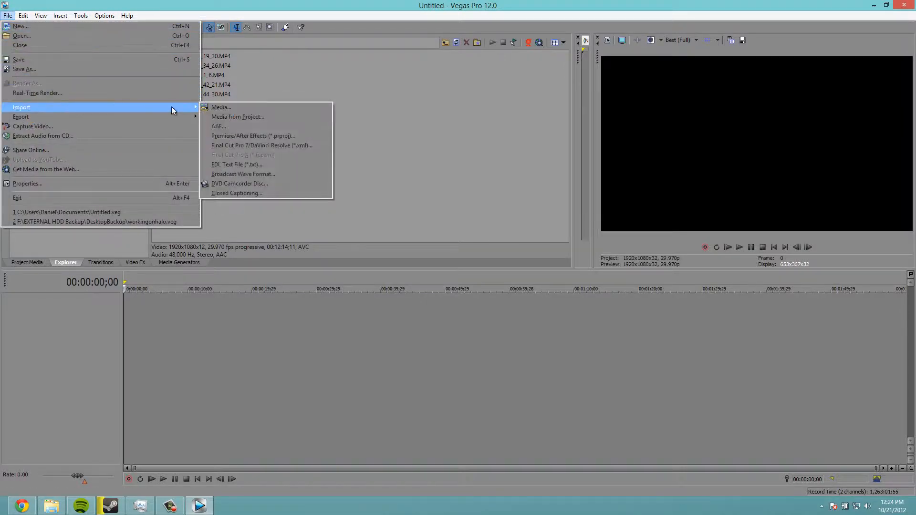
Import the MP4 clip 2012_10_20_20_59_13 into Project Media via Import > Media.
left_click(220, 107)
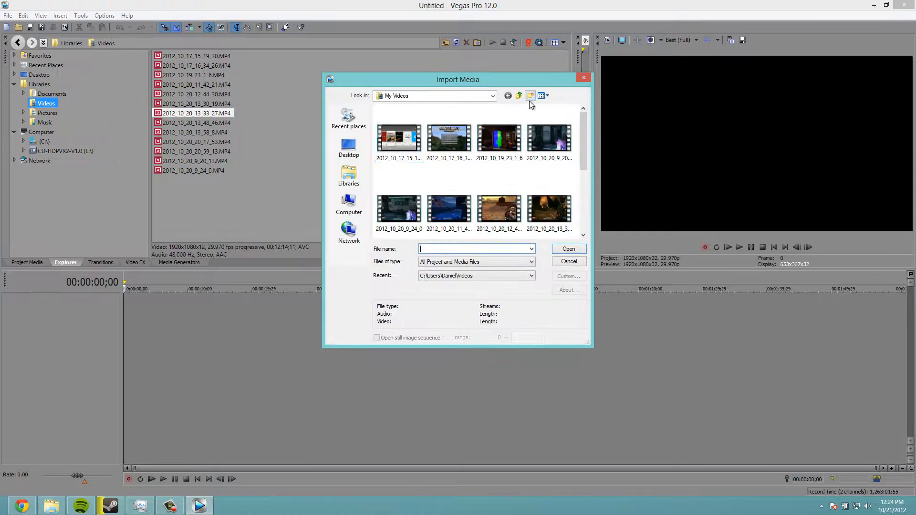
scroll("down", 3)
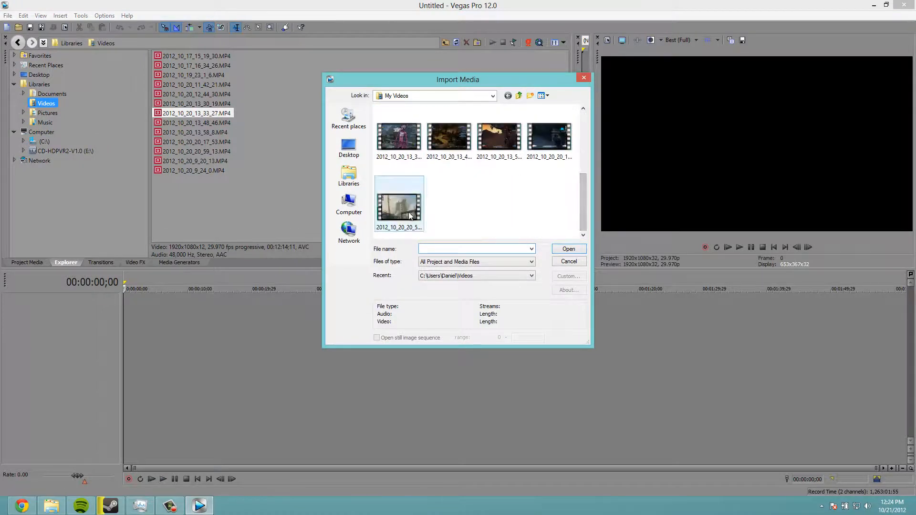
left_click(399, 206)
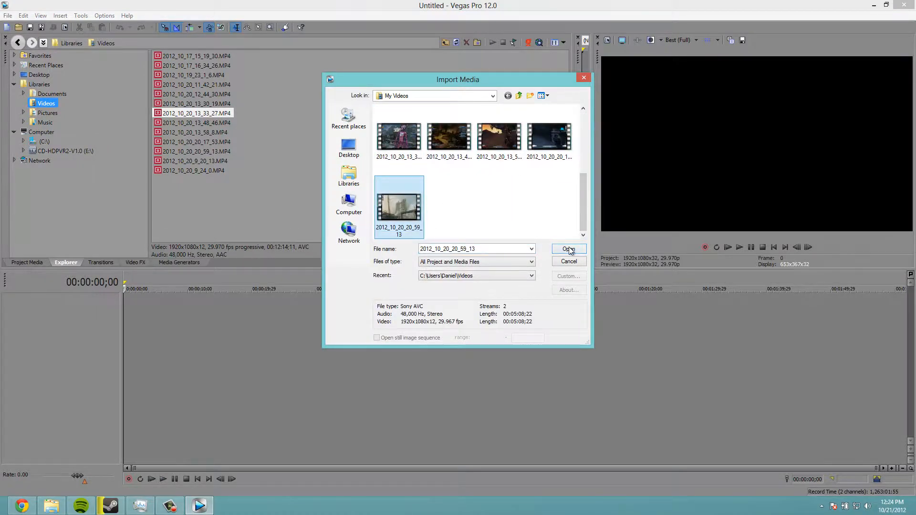
left_click(567, 249)
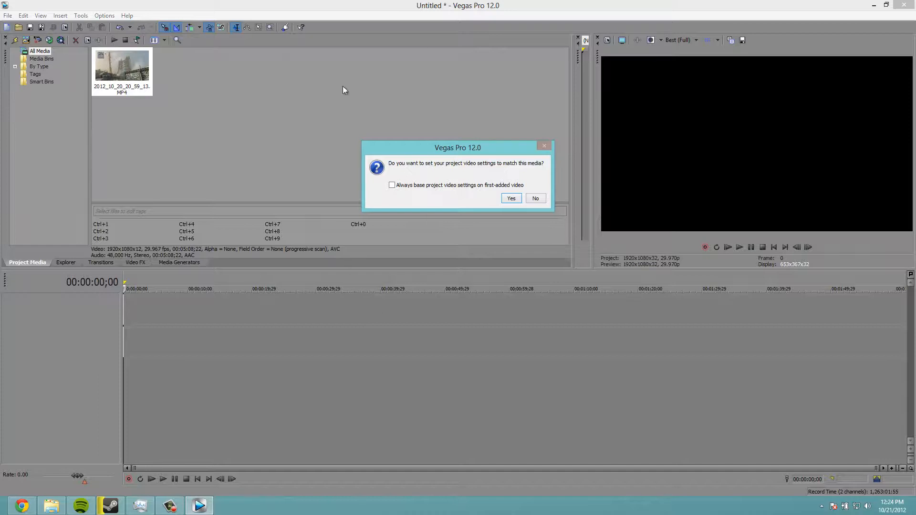
mouse_move(398, 150)
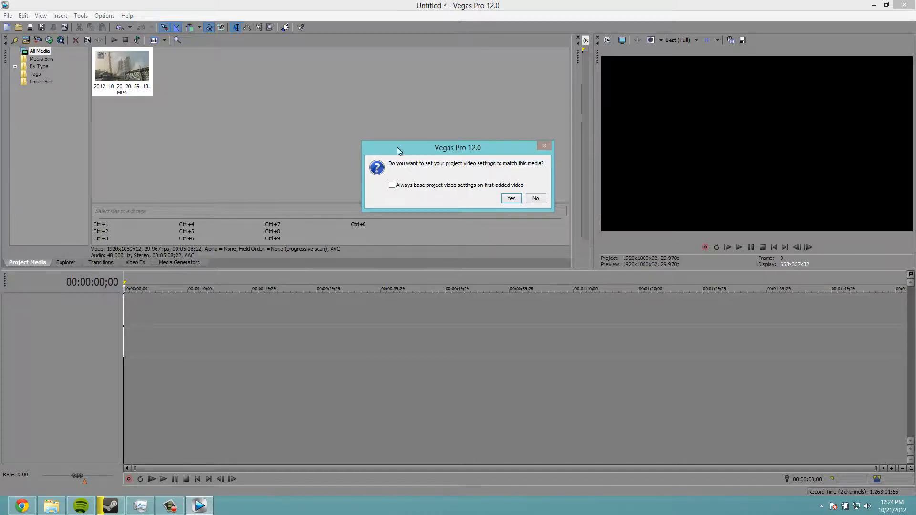
mouse_move(401, 169)
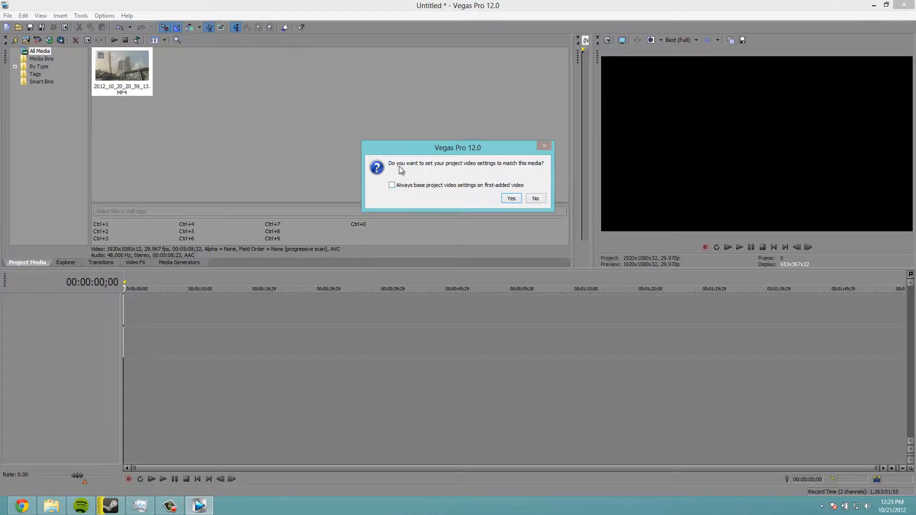
mouse_move(400, 184)
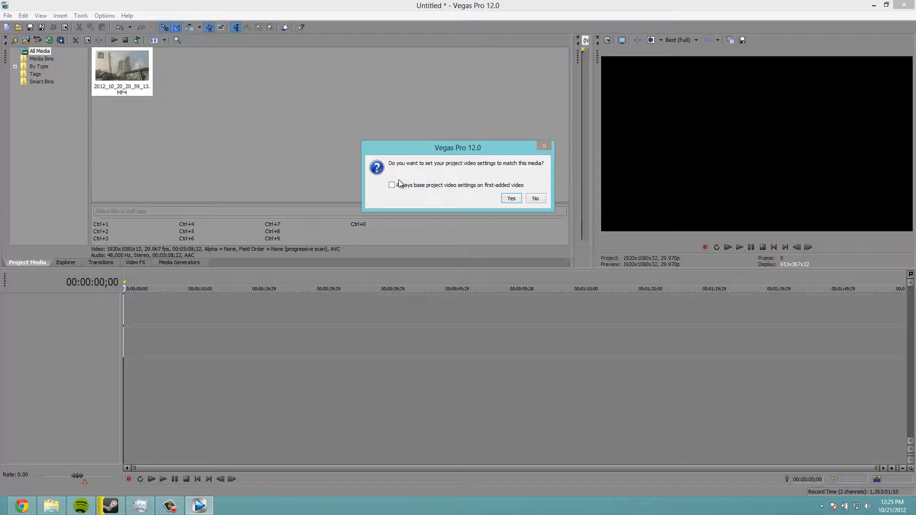
mouse_move(507, 206)
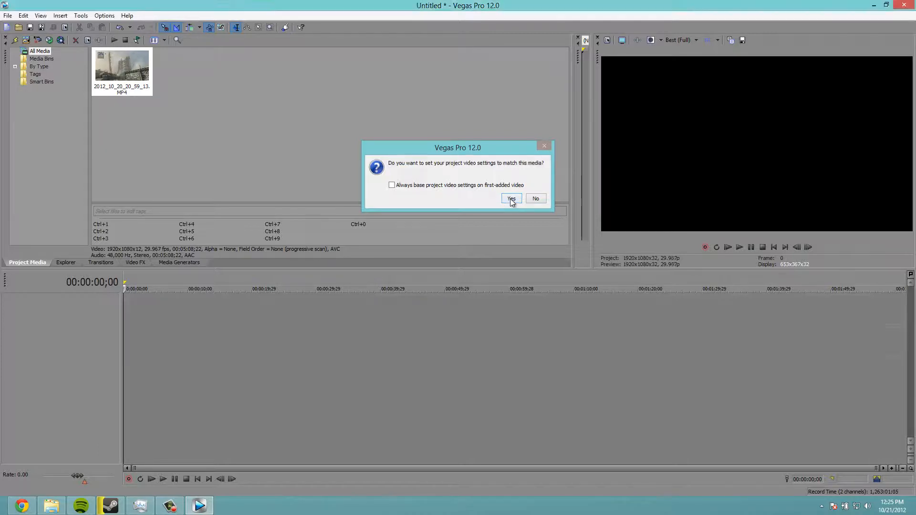
Match project settings to the clip, then preview it on the timeline from about 3:31 and pause.
left_click(510, 198)
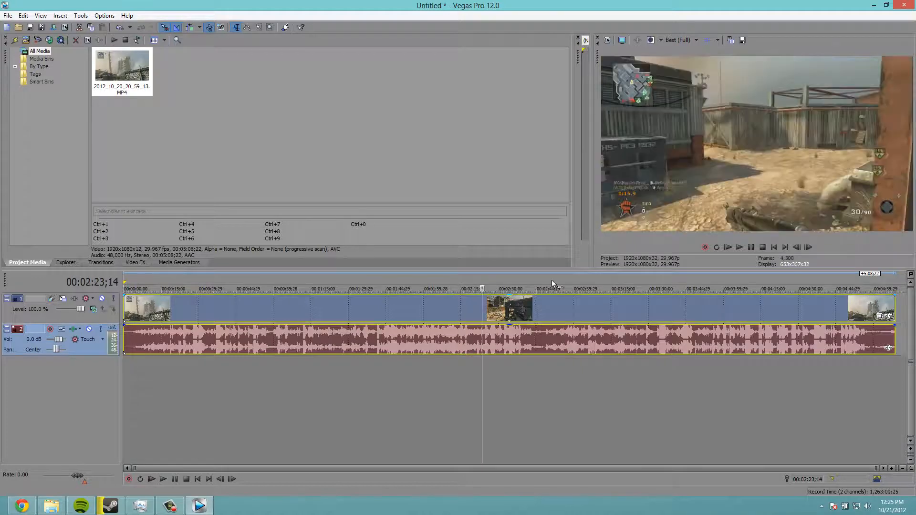
left_click(655, 288)
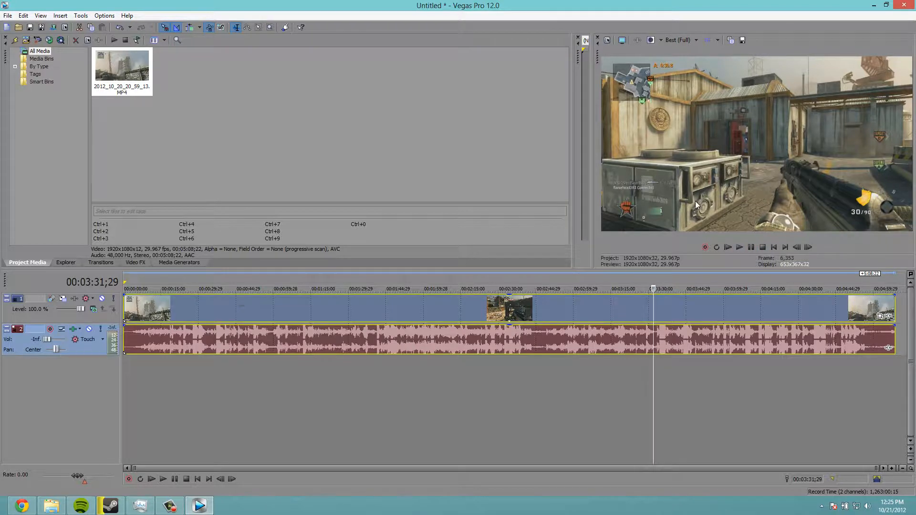
left_click(738, 247)
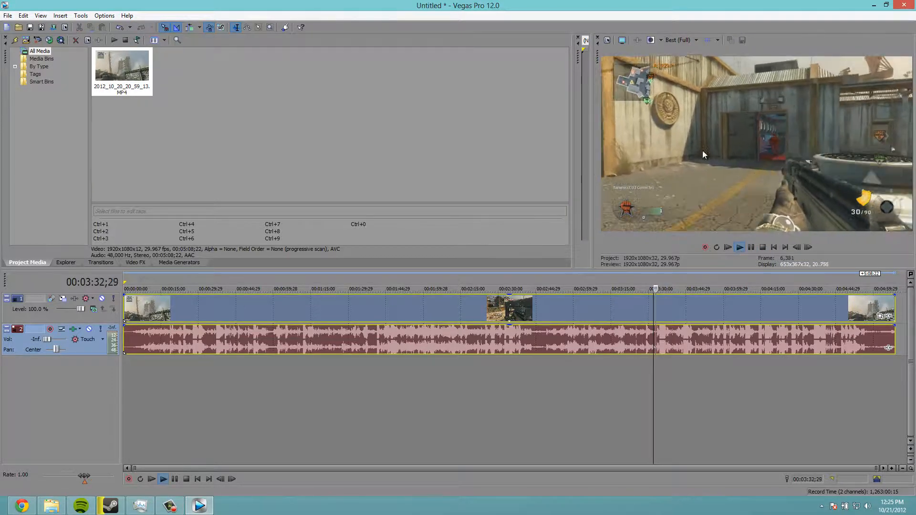
left_click(739, 246)
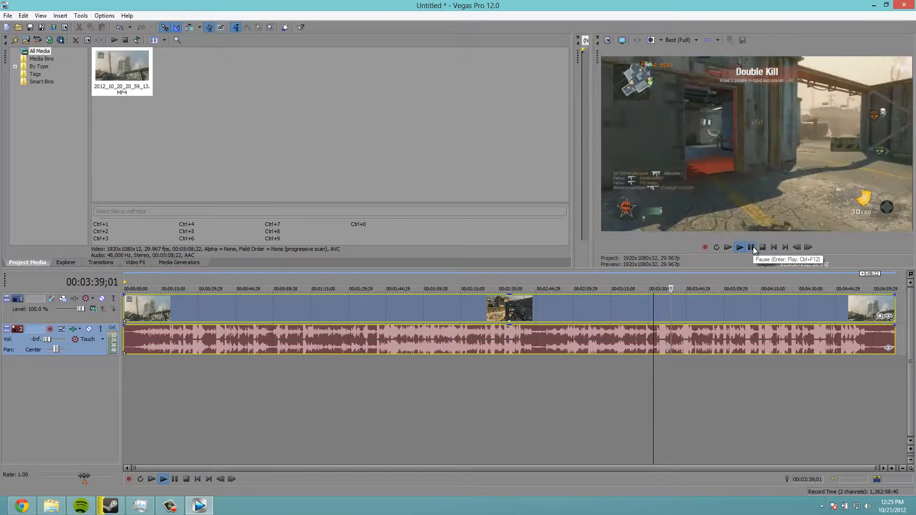
left_click(739, 246)
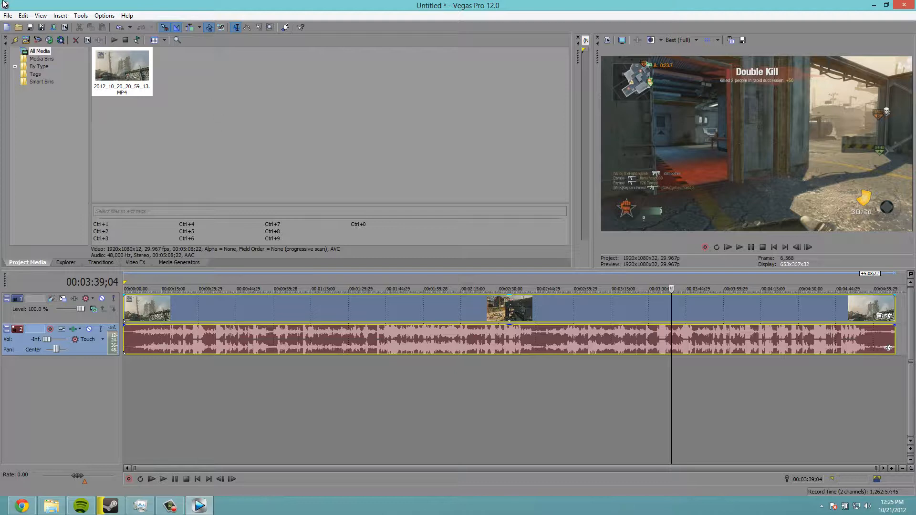
In Render As, choose the mysettings1 template and glance at its custom encoding settings unchanged.
left_click(7, 15)
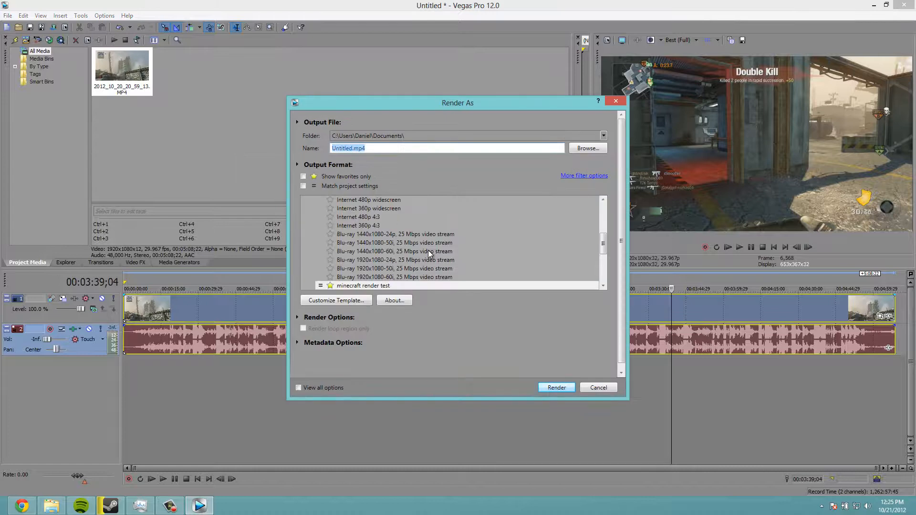
scroll("up", 3)
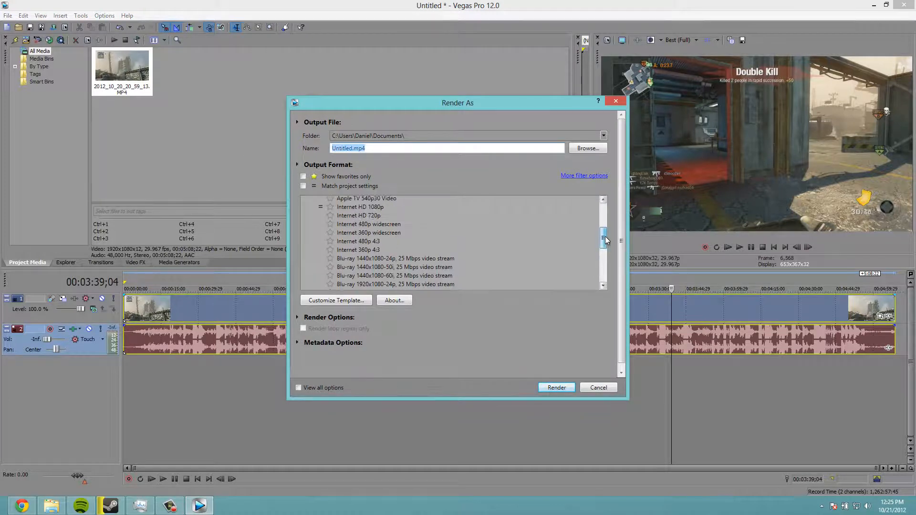
scroll("down", 3)
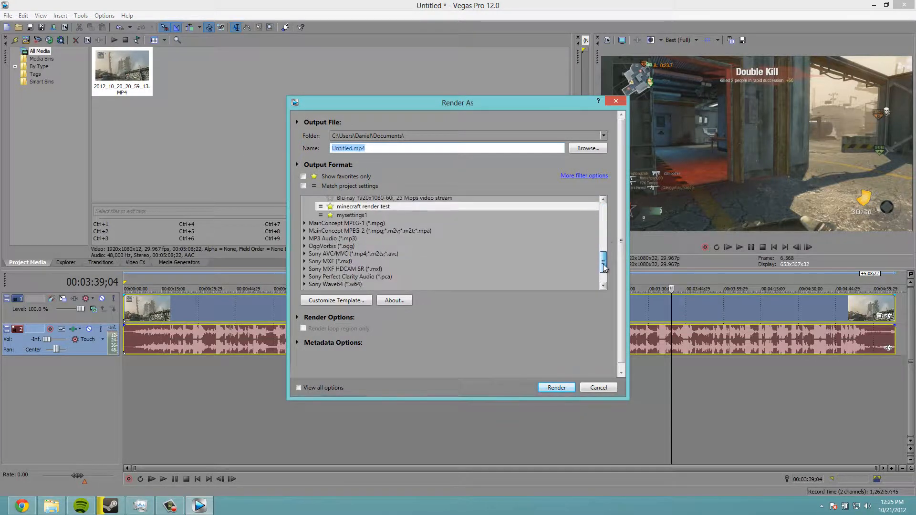
left_click(351, 215)
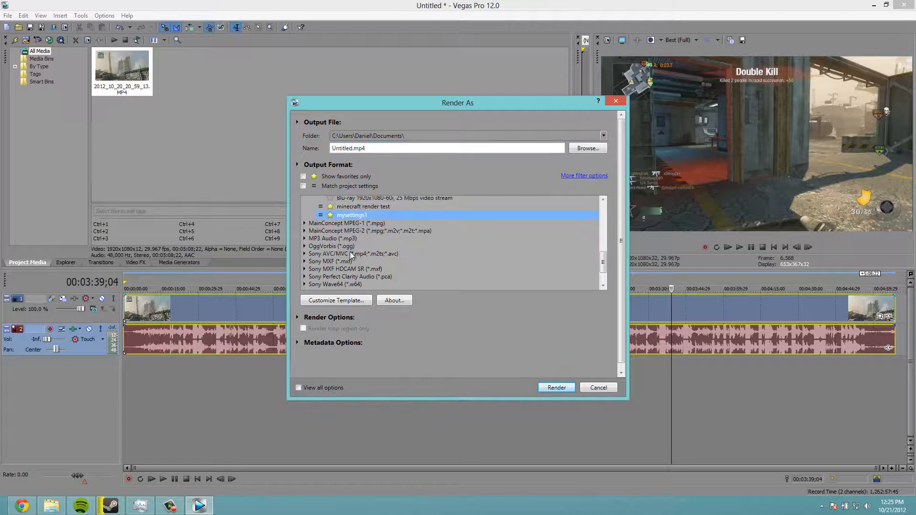
left_click(335, 301)
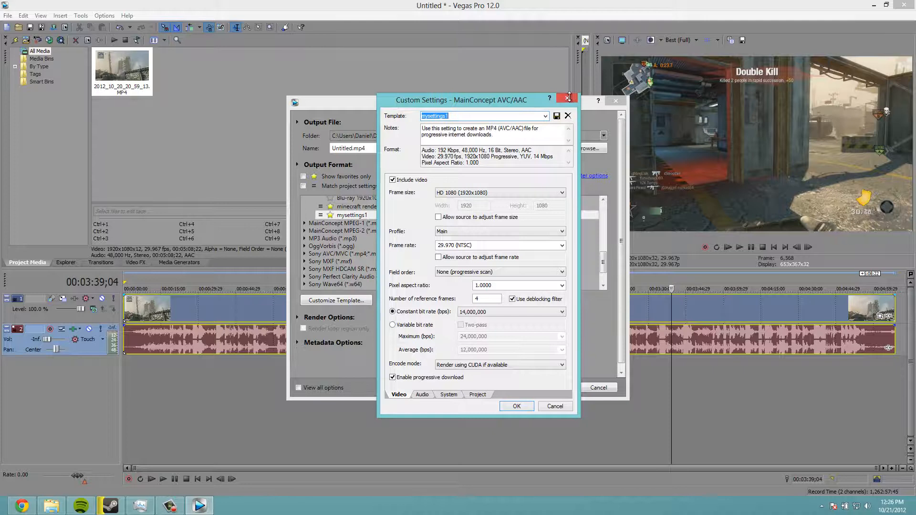
left_click(567, 99)
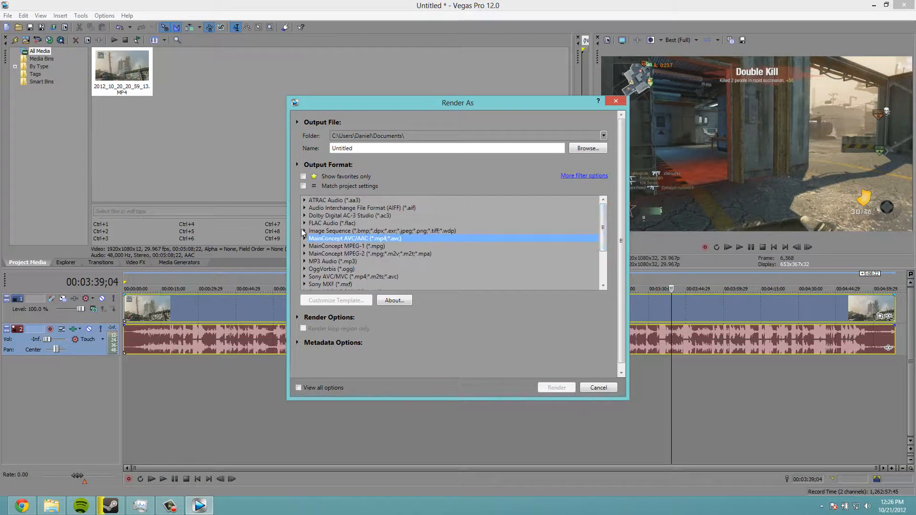
Expand MainConcept AVC/AAC (*.mp4;*.avc) and pick the mysettings1 template again.
left_click(304, 239)
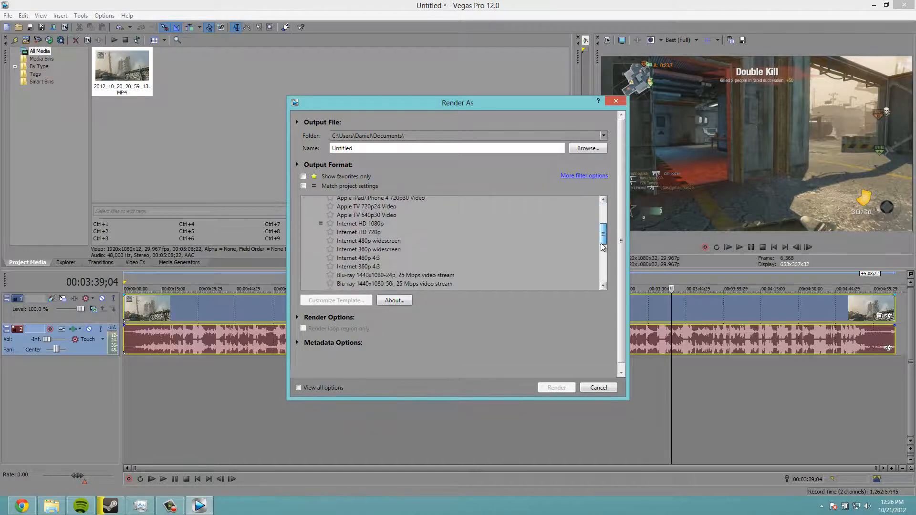
scroll("up", 3)
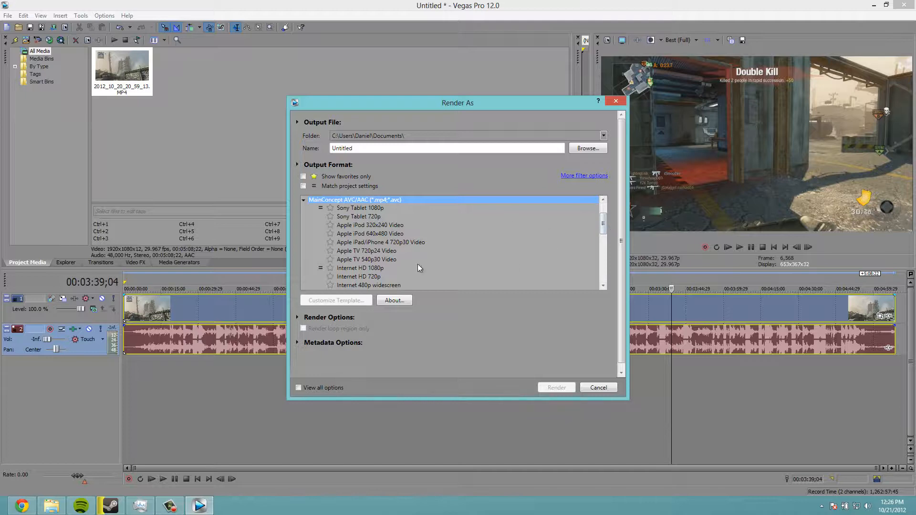
mouse_move(353, 269)
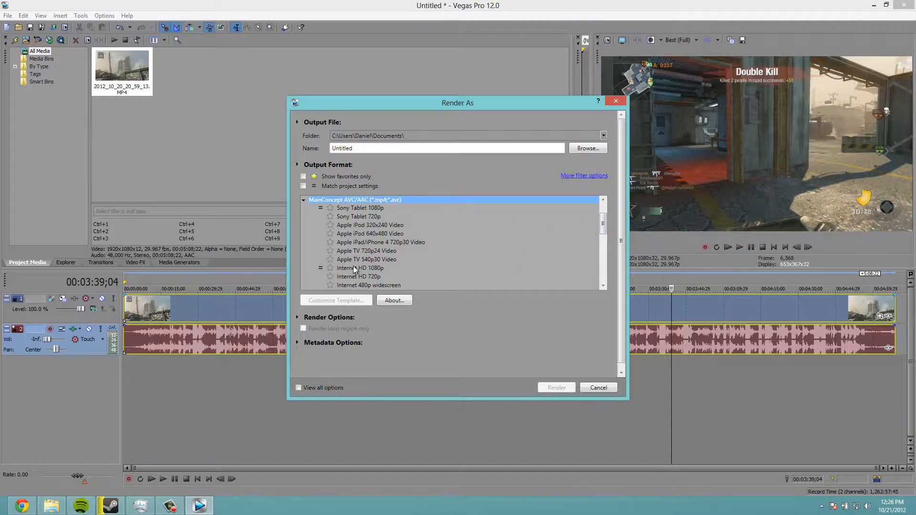
left_click(360, 267)
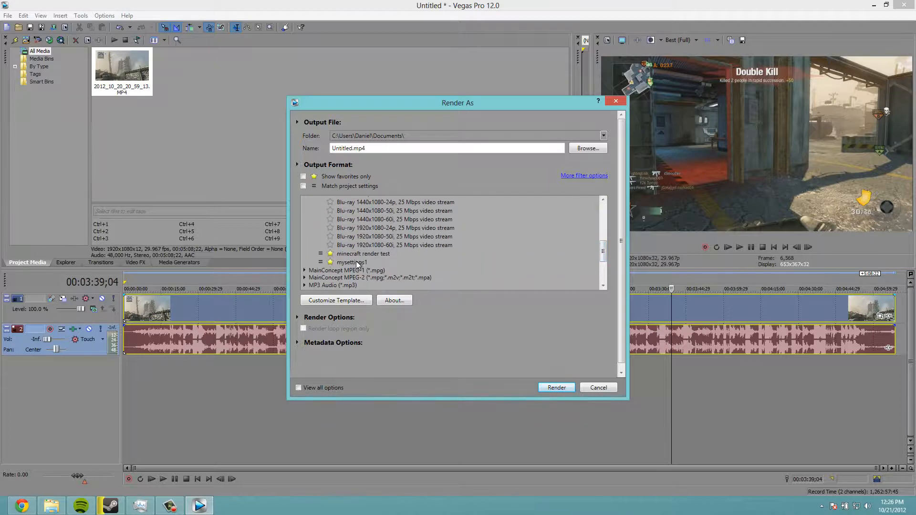
Bring up mysettings1's custom AVC/AAC video settings, keeping the constant bit rate at 14,000,000.
left_click(335, 299)
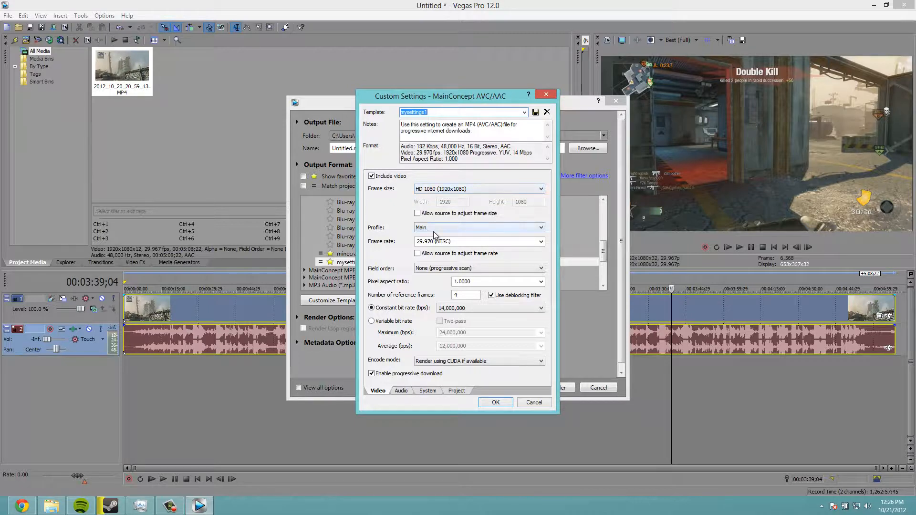
mouse_move(388, 227)
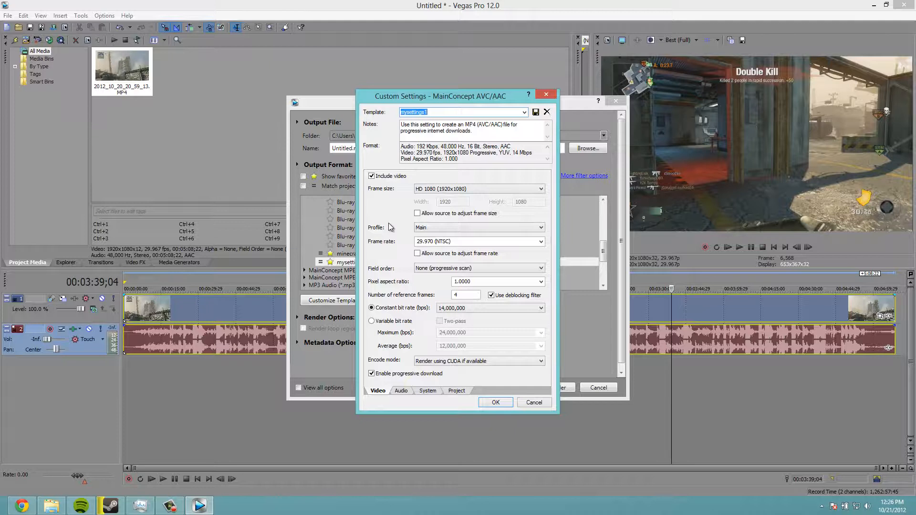
mouse_move(384, 209)
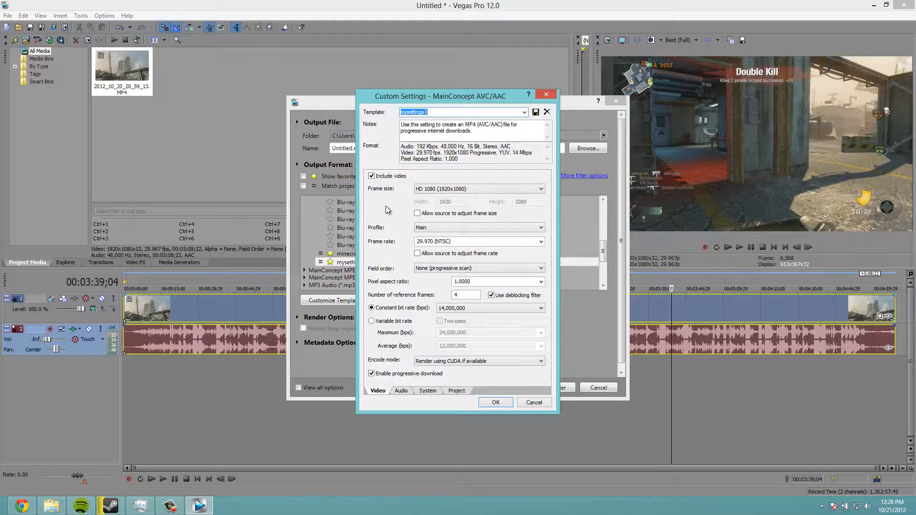
mouse_move(462, 251)
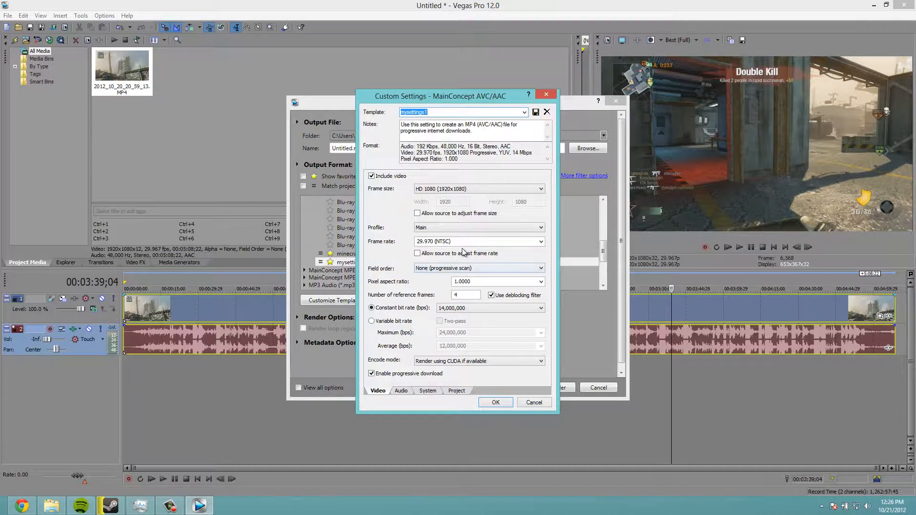
mouse_move(373, 252)
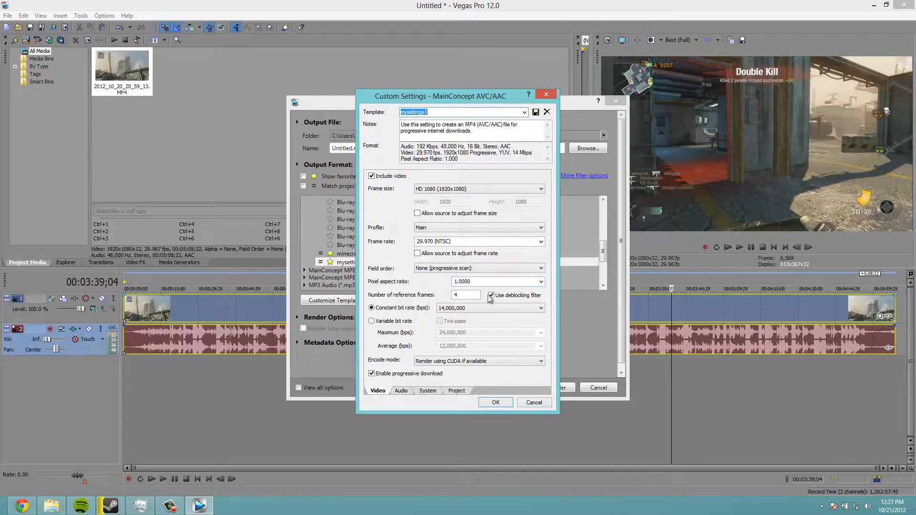
mouse_move(477, 322)
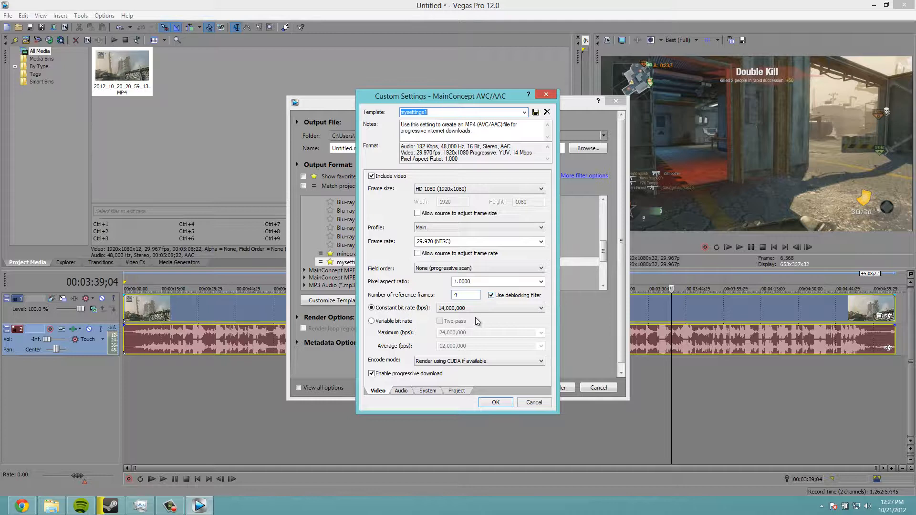
left_click(539, 308)
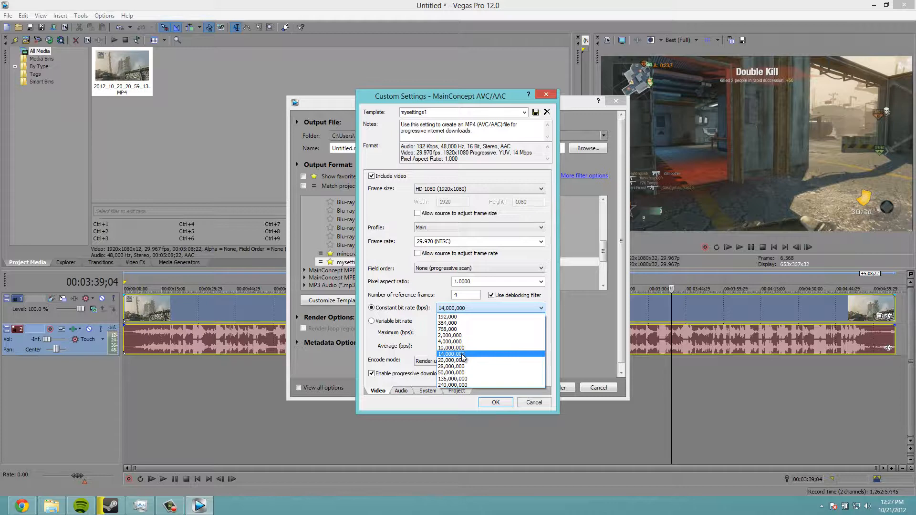
left_click(458, 354)
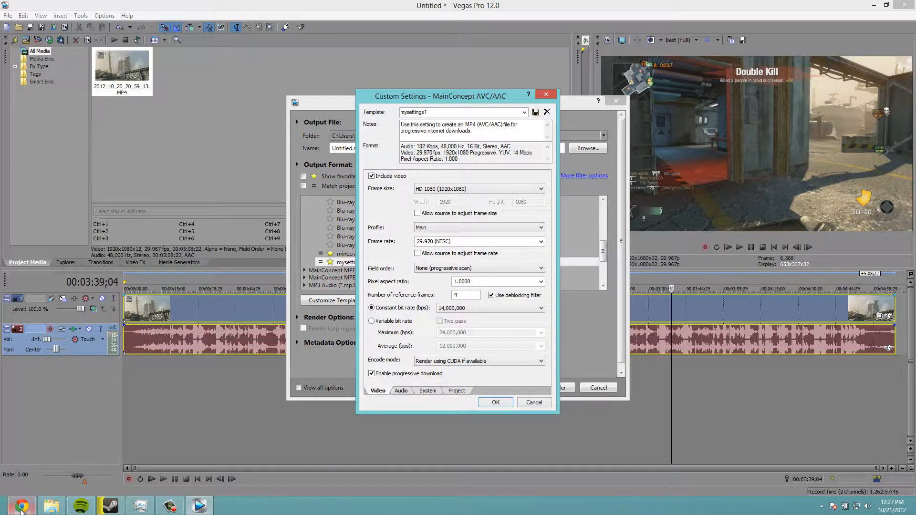
Switch to the Chrome window showing the YouTube upload of the MineBox episode at 36%.
left_click(22, 506)
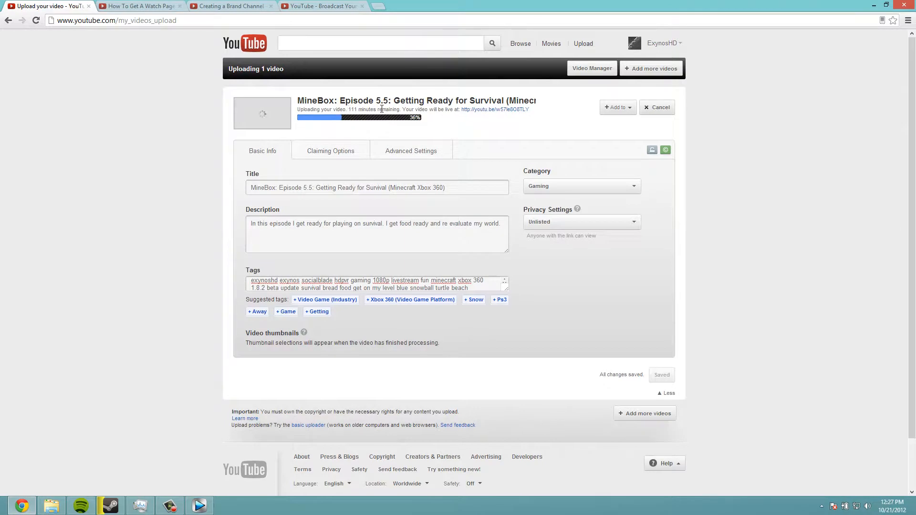
mouse_move(196, 494)
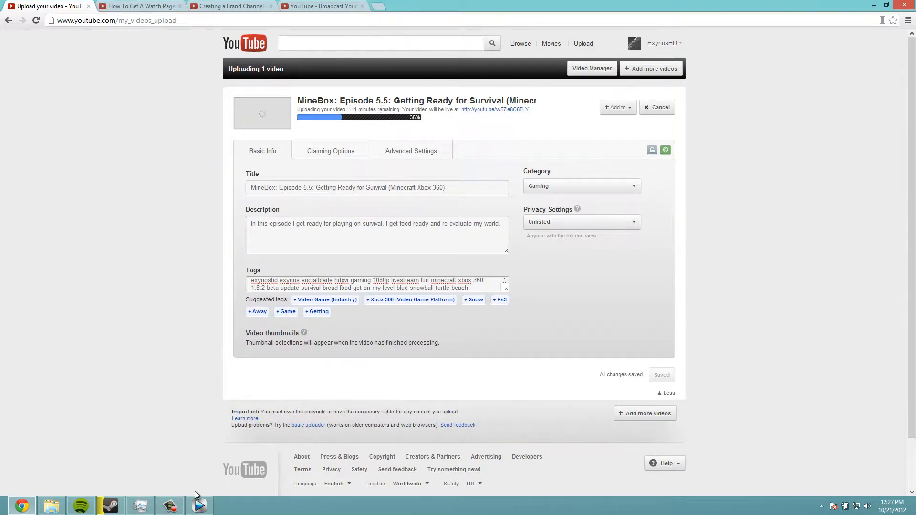
mouse_move(199, 505)
type(".")
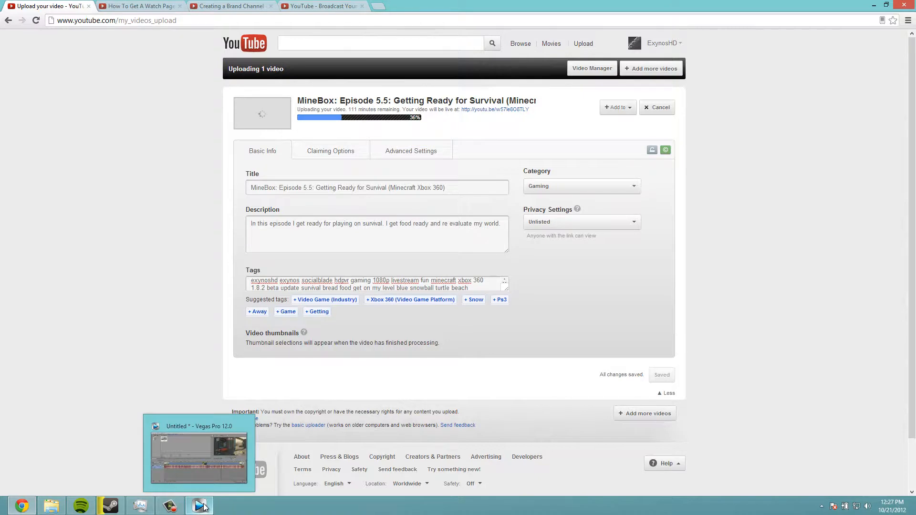
Back in Vegas Pro, try a 10,000,000 constant bit rate, then restore it to 14,000,000.
left_click(200, 452)
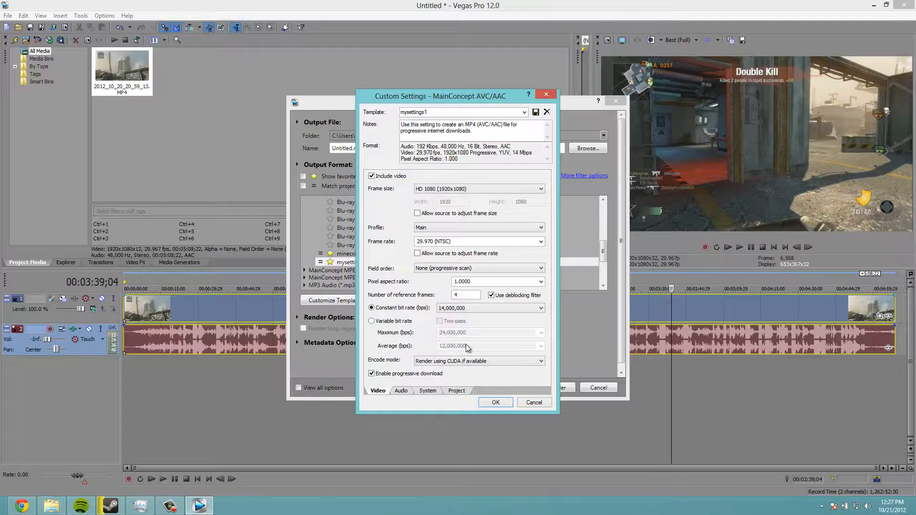
left_click(541, 308)
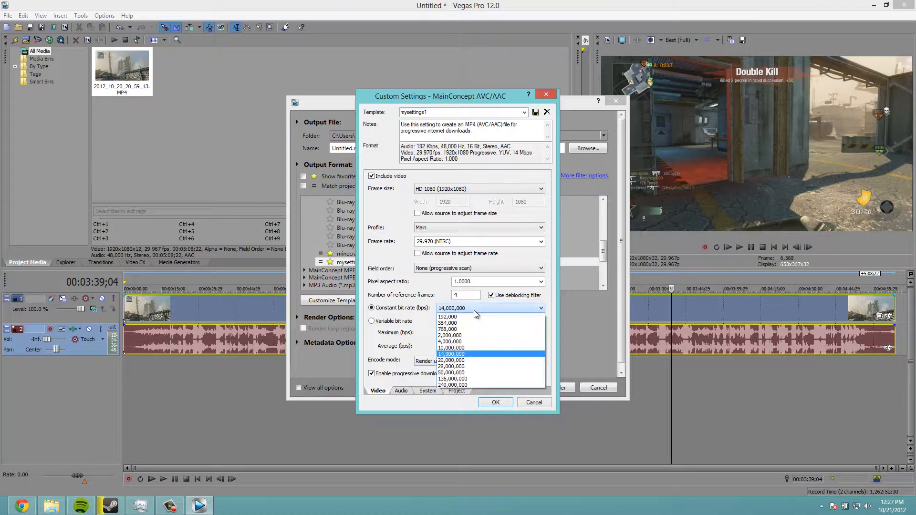
mouse_move(450, 347)
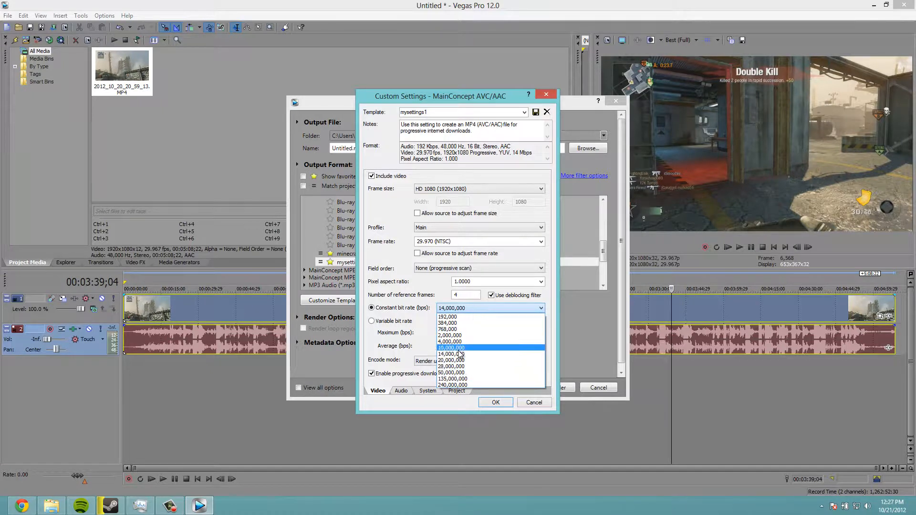
mouse_move(450, 342)
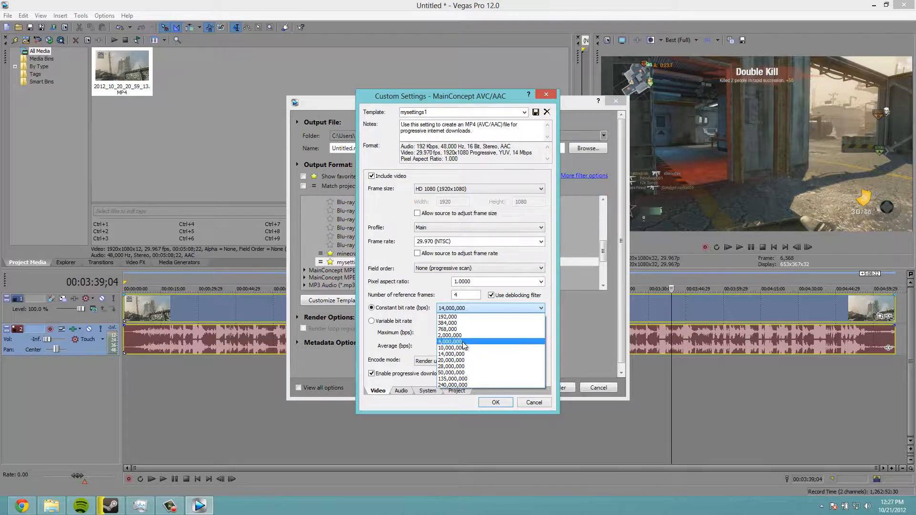
left_click(449, 342)
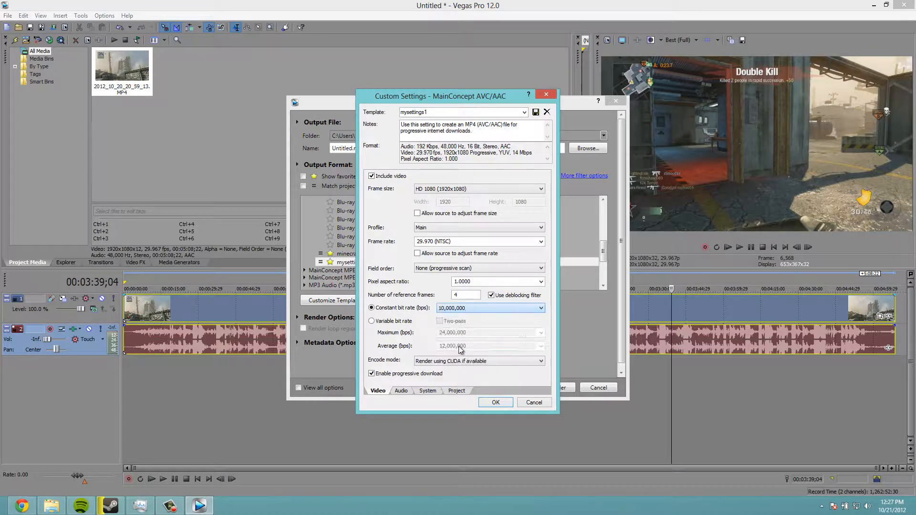
left_click(540, 308)
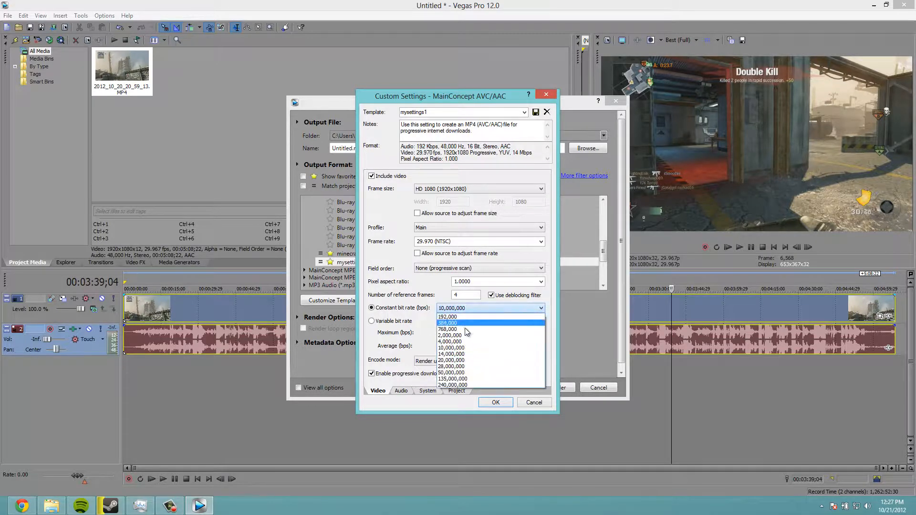
left_click(451, 354)
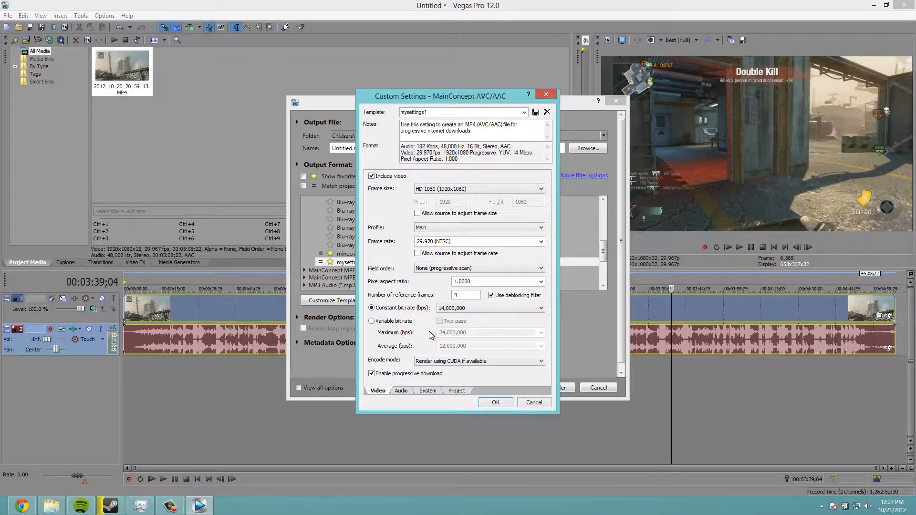
Set the Encode mode to Render using CPU only instead of CUDA.
left_click(539, 361)
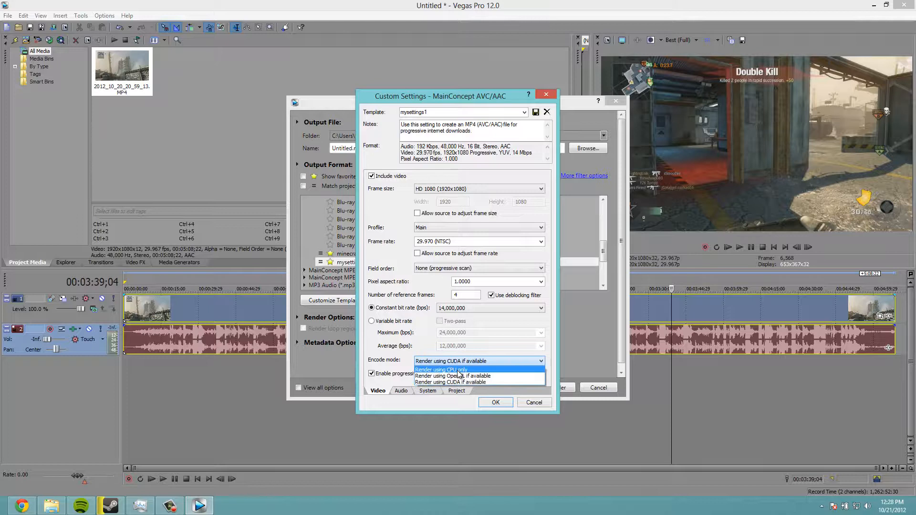
left_click(441, 371)
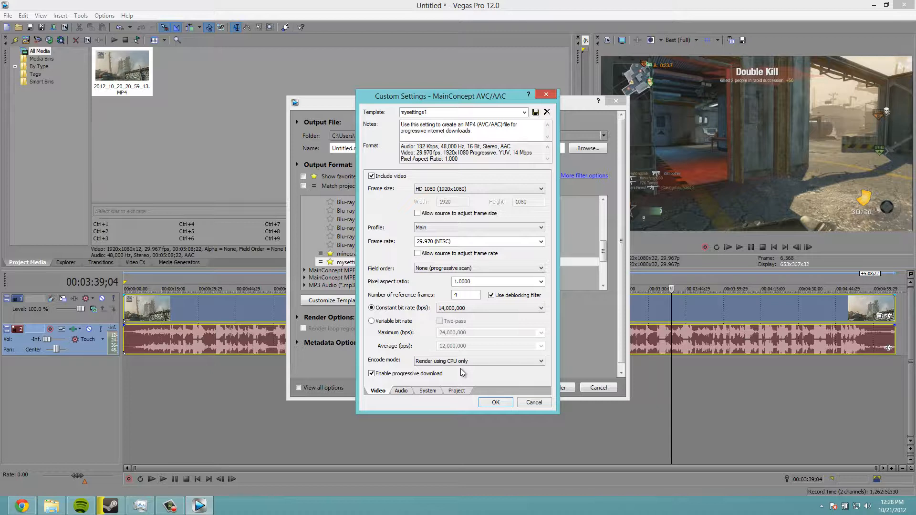
left_click(537, 361)
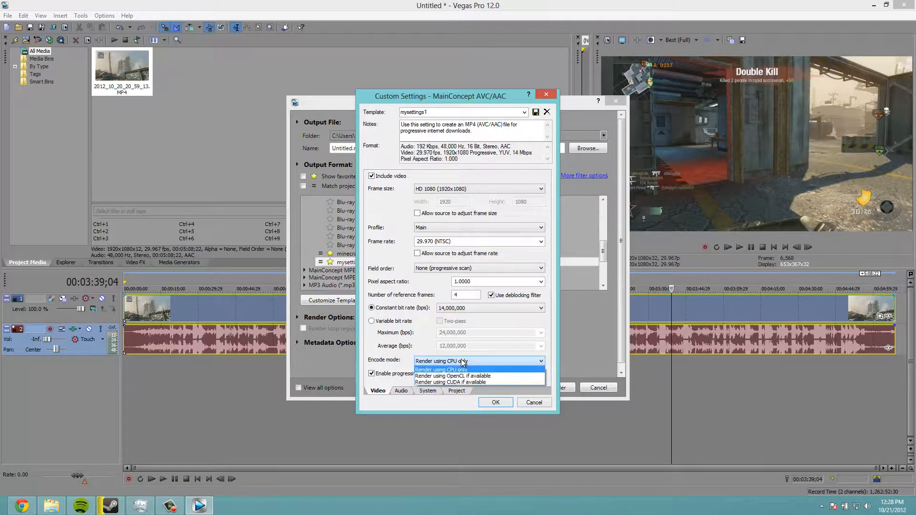
mouse_move(462, 382)
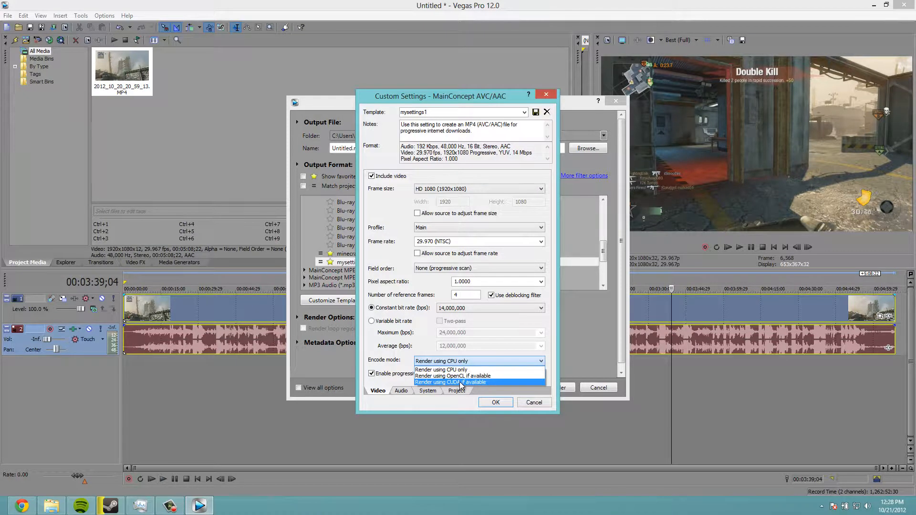
mouse_move(452, 376)
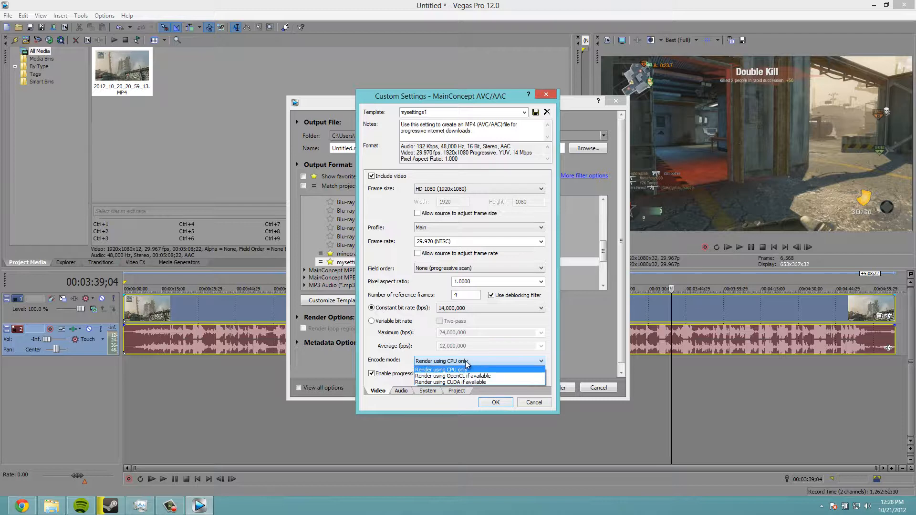
left_click(441, 368)
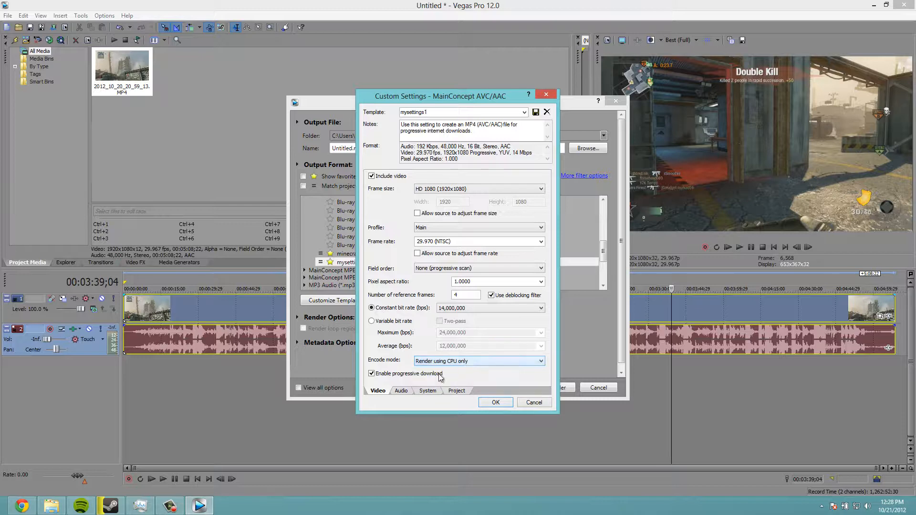
Keep audio bit rate at 192,000, review System settings, and keep the Project colour space at Default.
left_click(401, 390)
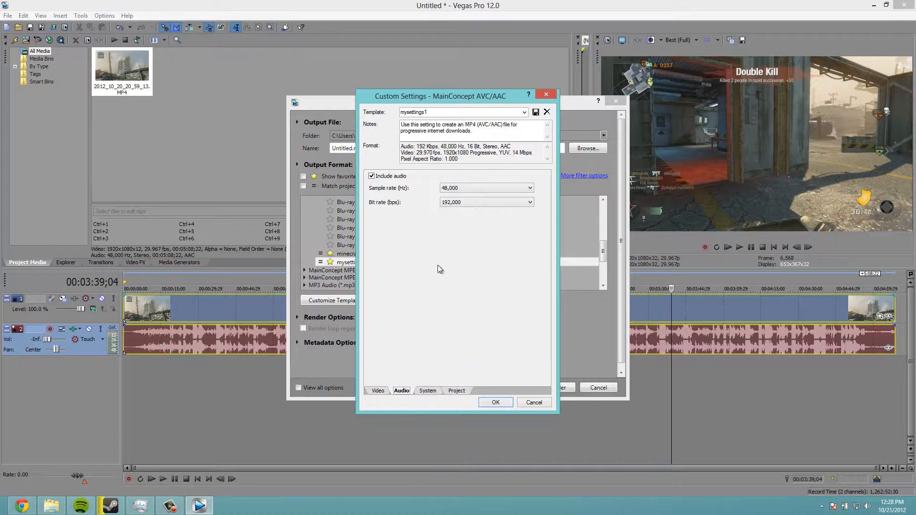
left_click(529, 188)
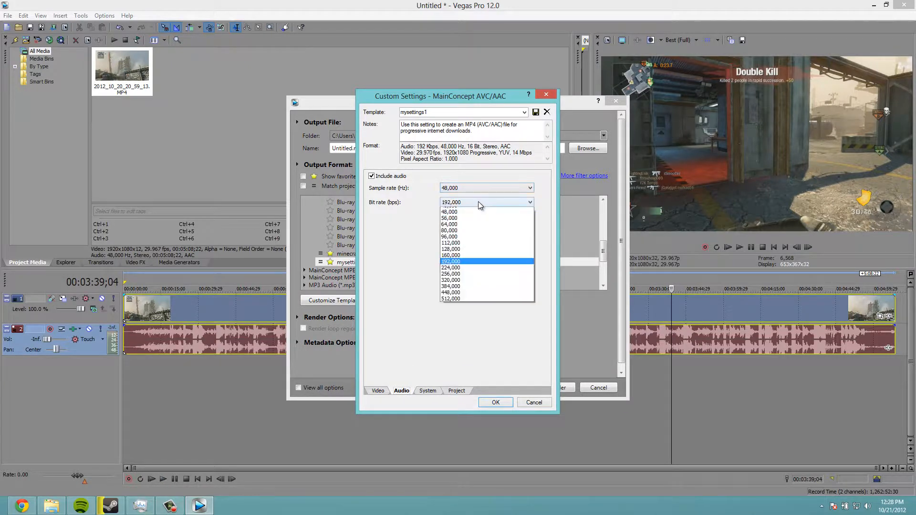
left_click(451, 261)
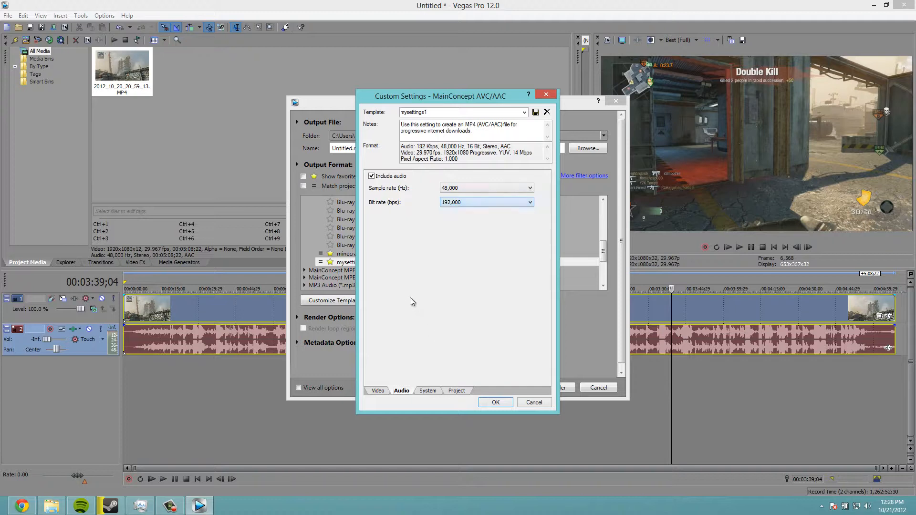
left_click(427, 390)
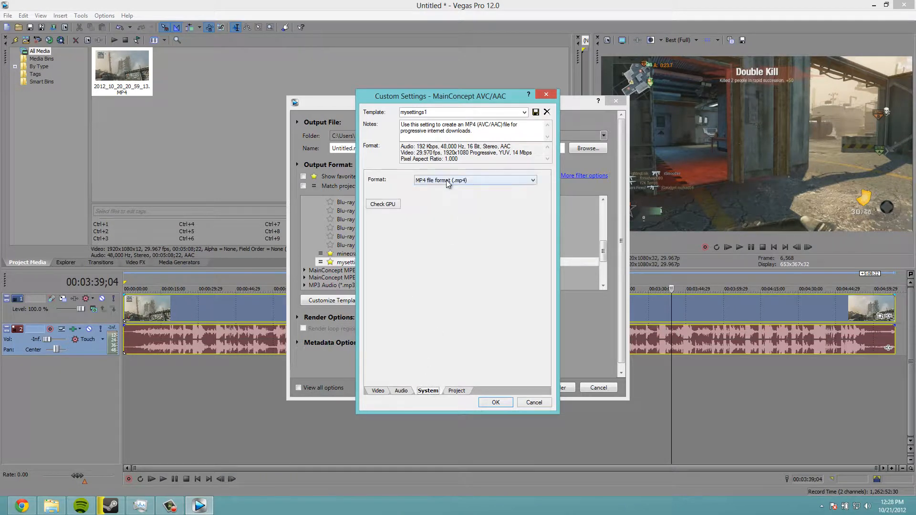
mouse_move(455, 189)
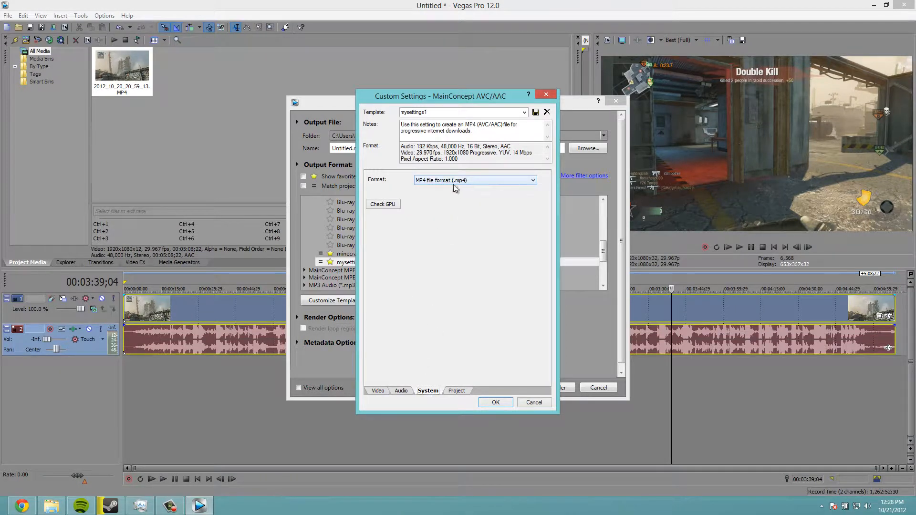
left_click(456, 390)
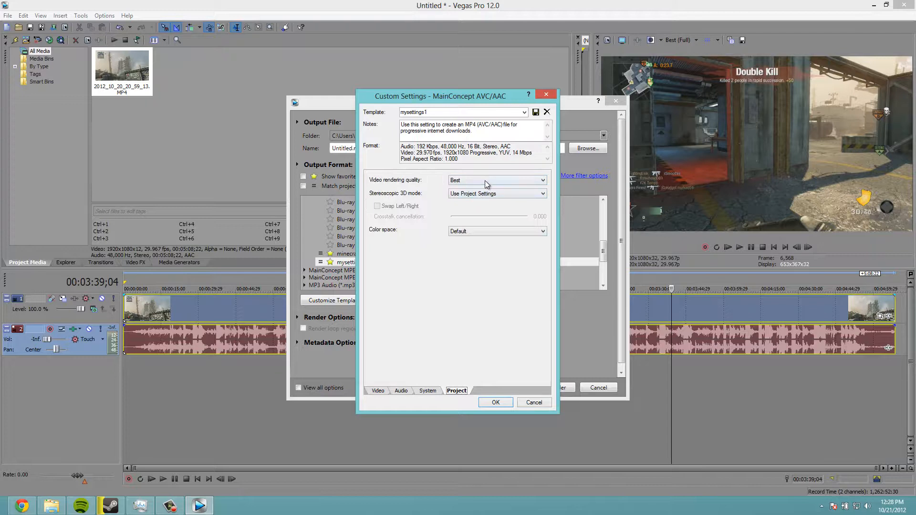
left_click(540, 194)
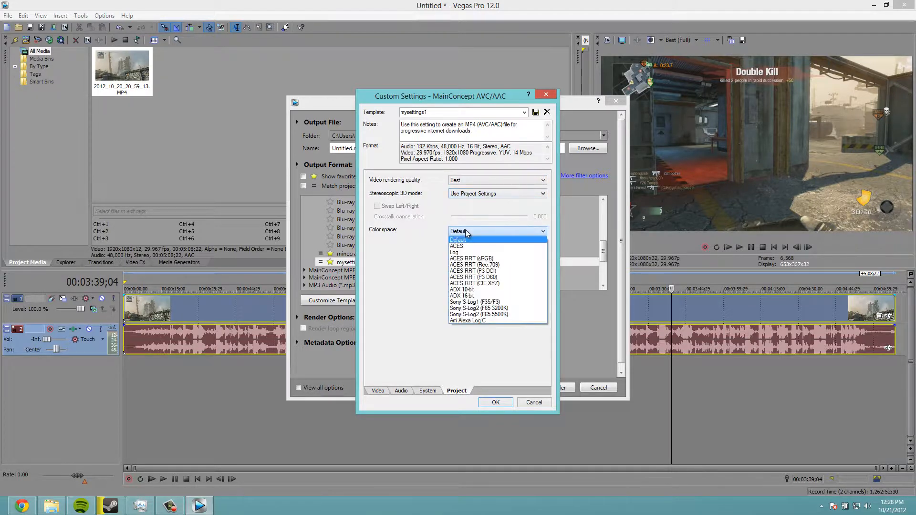
left_click(459, 240)
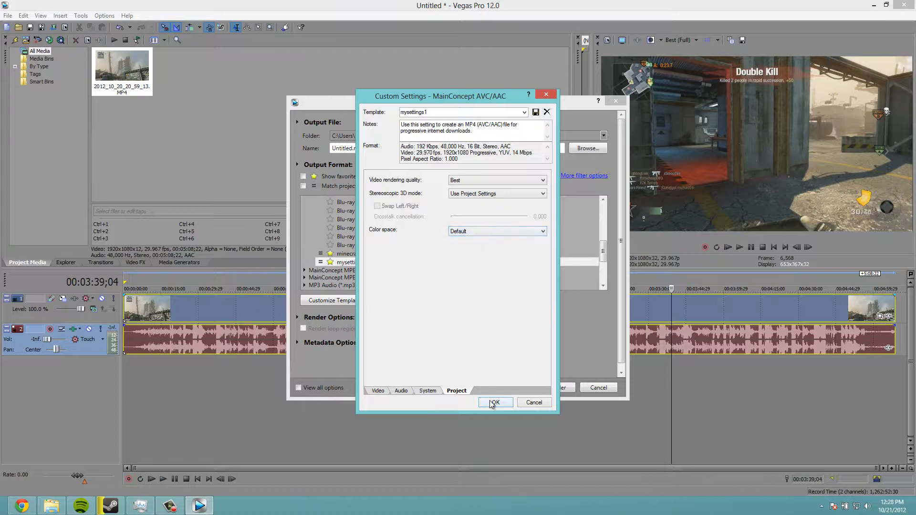
Confirm the Custom Settings dialog to save the mysettings1 render template.
left_click(495, 401)
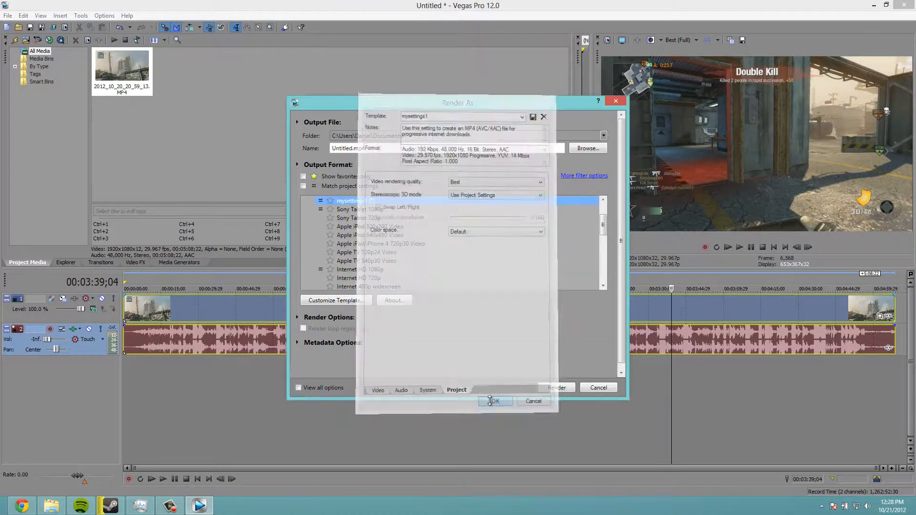
left_click(494, 401)
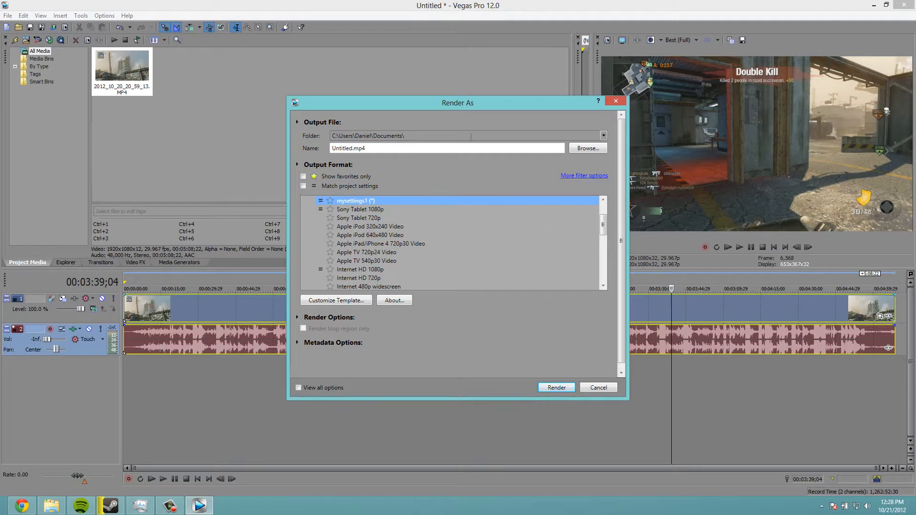
Name the Render As output file Notactuallygoingtorender.
triple_click(447, 148)
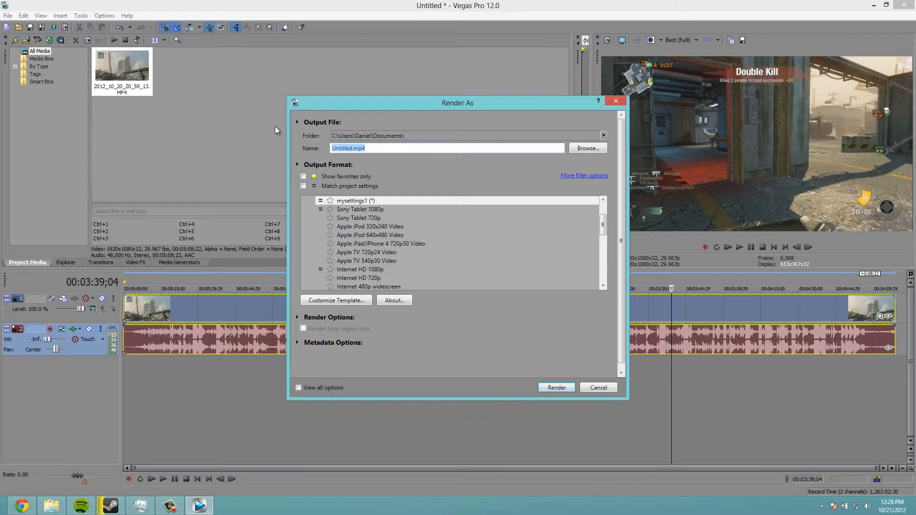
type("Notactually")
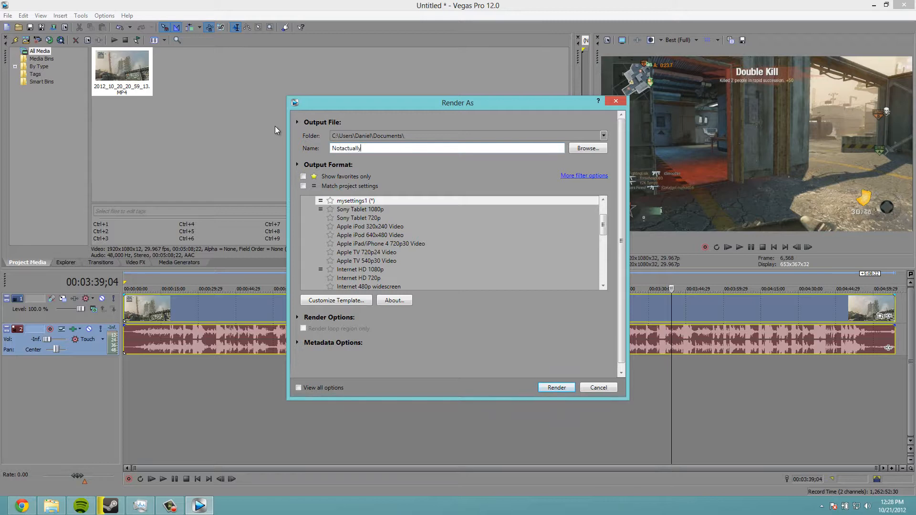
type("g")
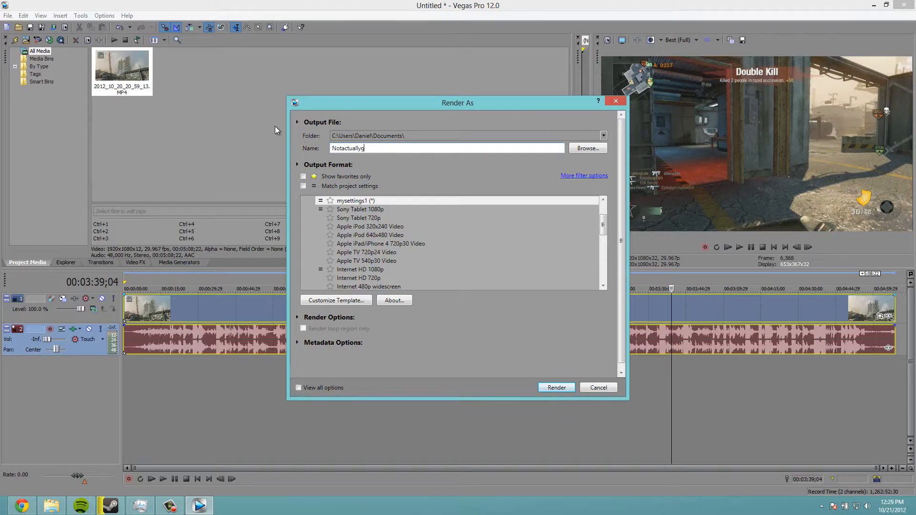
type("goingtorender")
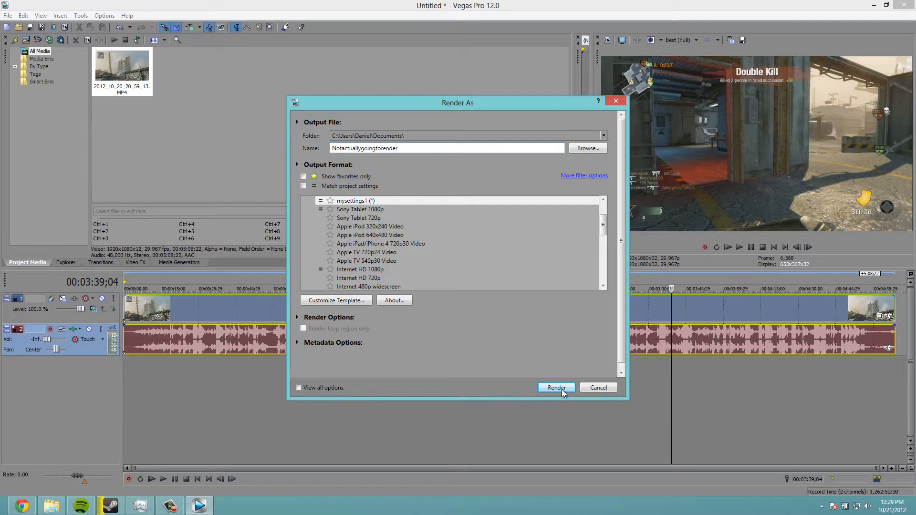
Start rendering Notactuallygoingtorender.mp4, cancel it at 2% and dismiss the progress box.
left_click(555, 388)
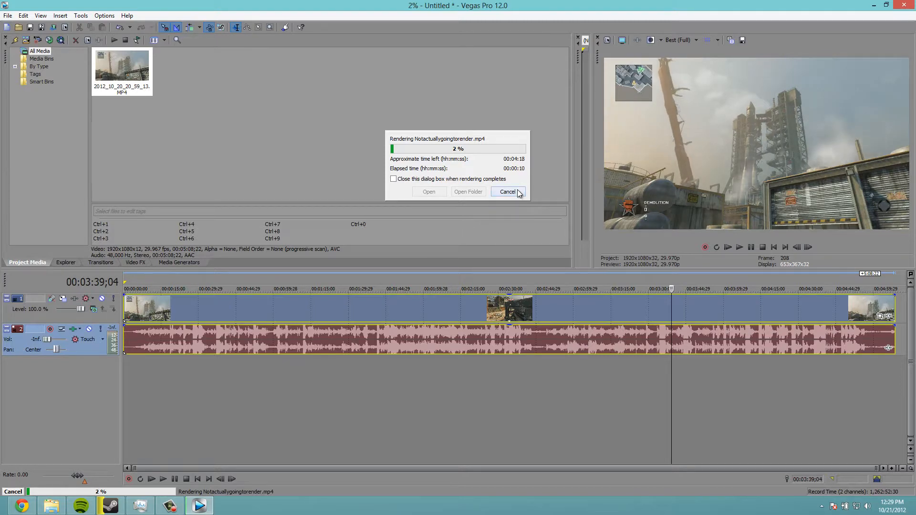
left_click(508, 192)
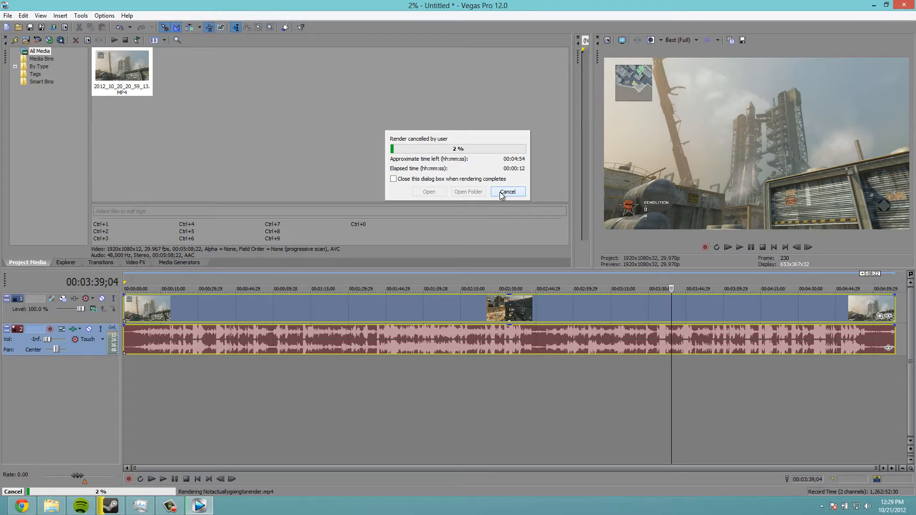
left_click(507, 192)
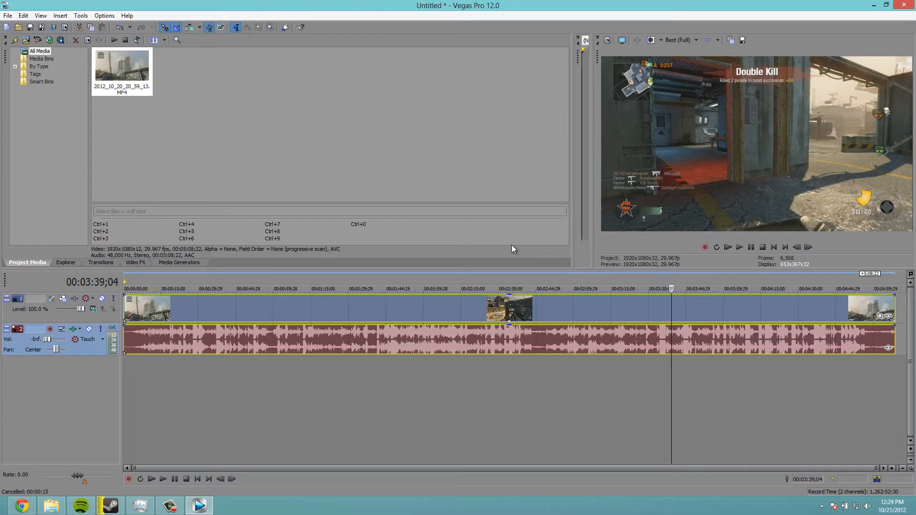
Play the gameplay clip's opening seconds from the timeline start, then stop.
left_click(406, 288)
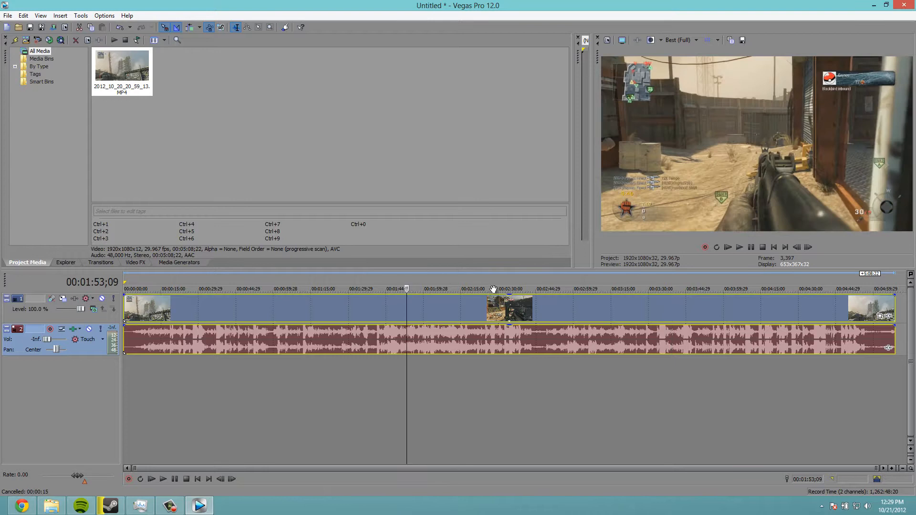
mouse_move(467, 301)
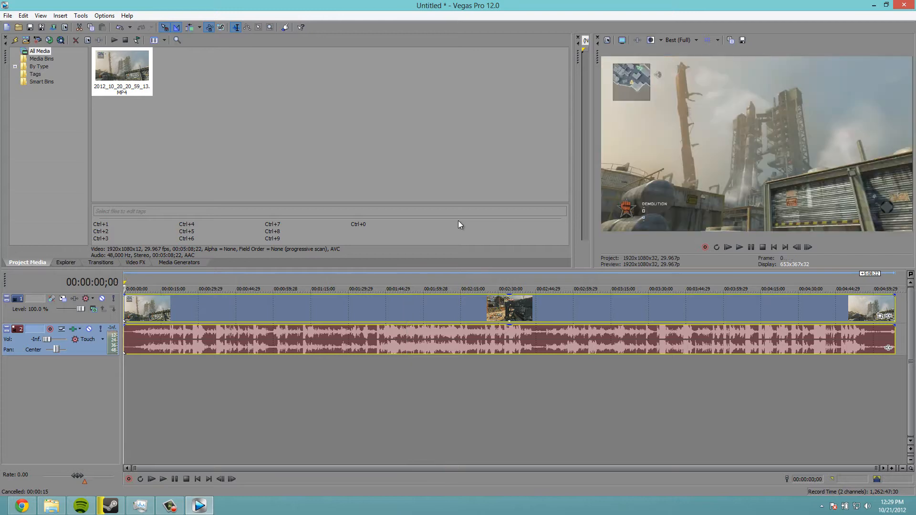
left_click(739, 248)
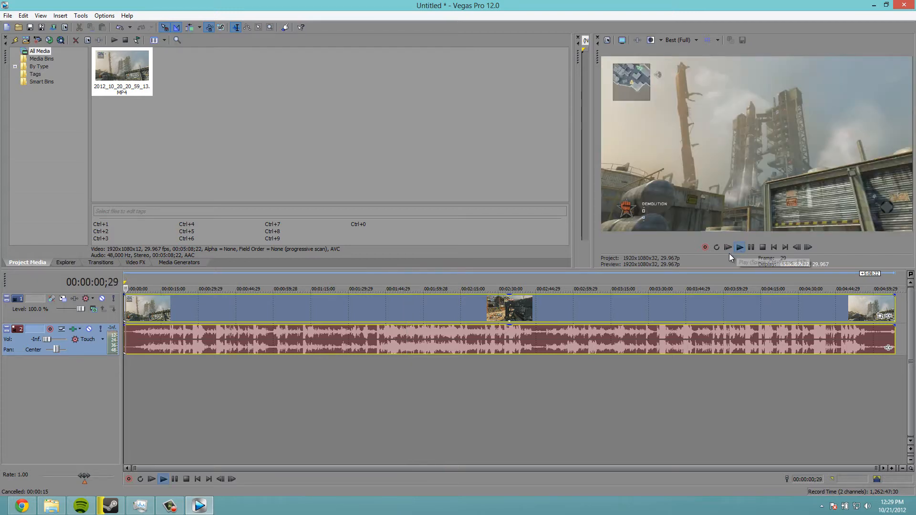
left_click(739, 246)
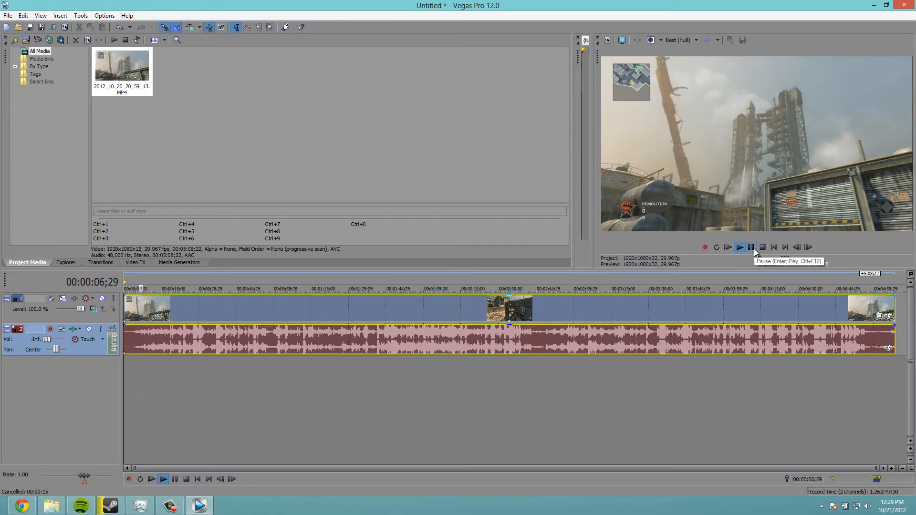
left_click(750, 247)
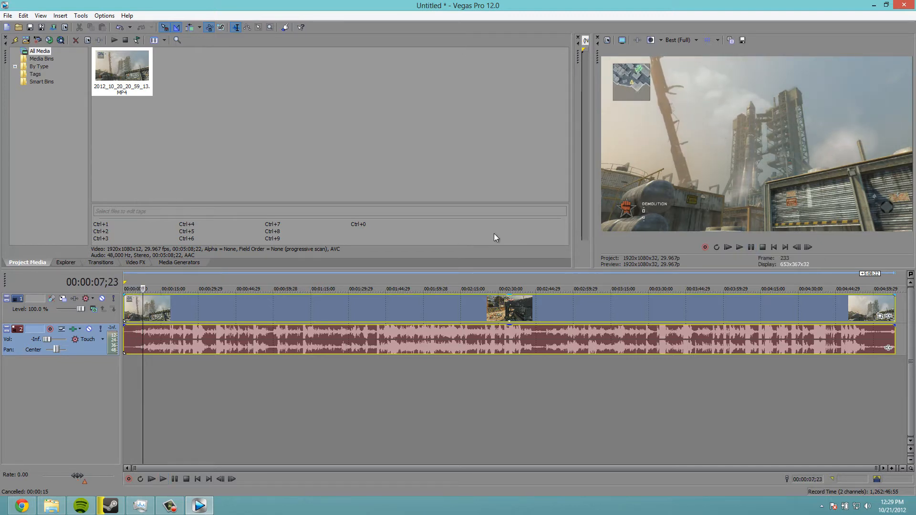